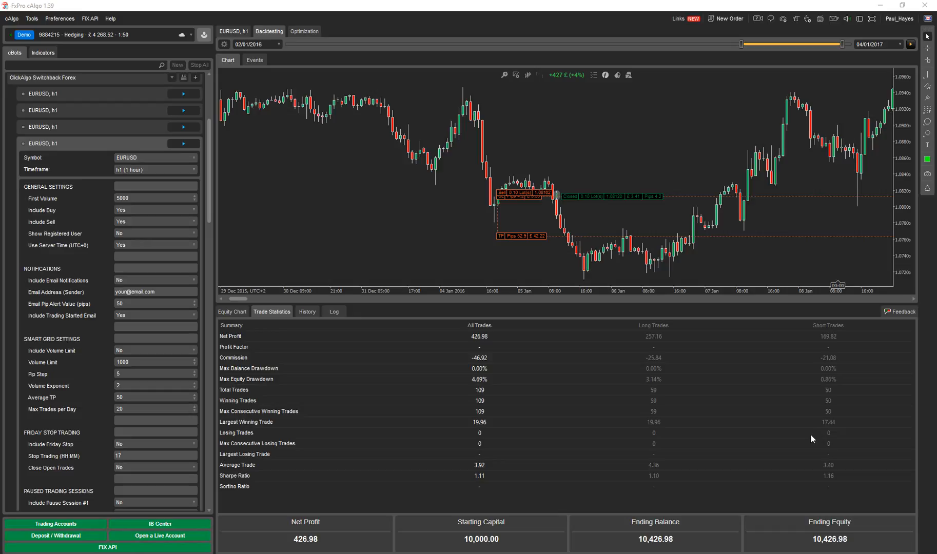
{"action": "mouse_move", "coordinate": [605, 385]}
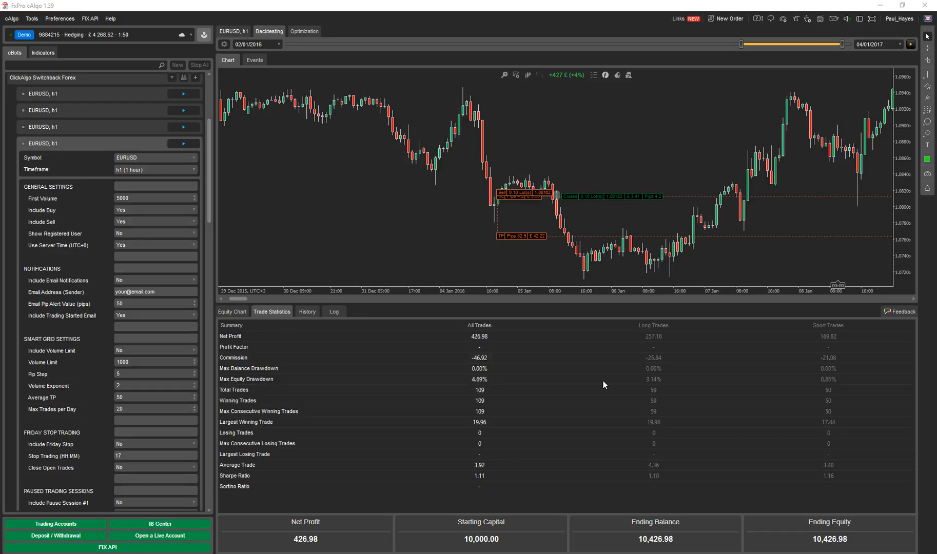
{"action": "mouse_move", "coordinate": [208, 140]}
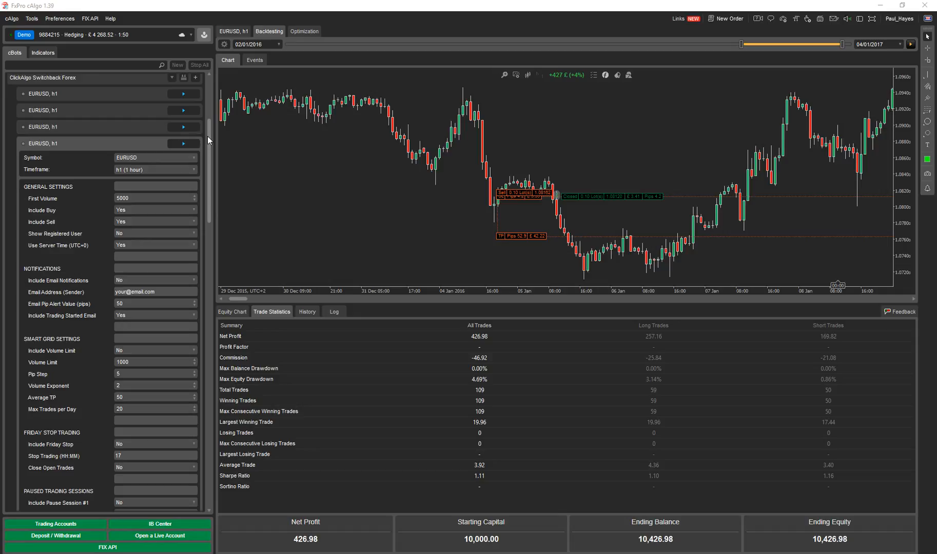
Step: Review the cBot's Volume Limit (1000) and Average TP (50) parameter values
{"action": "scroll", "scroll_direction": "down", "scroll_amount": 3}
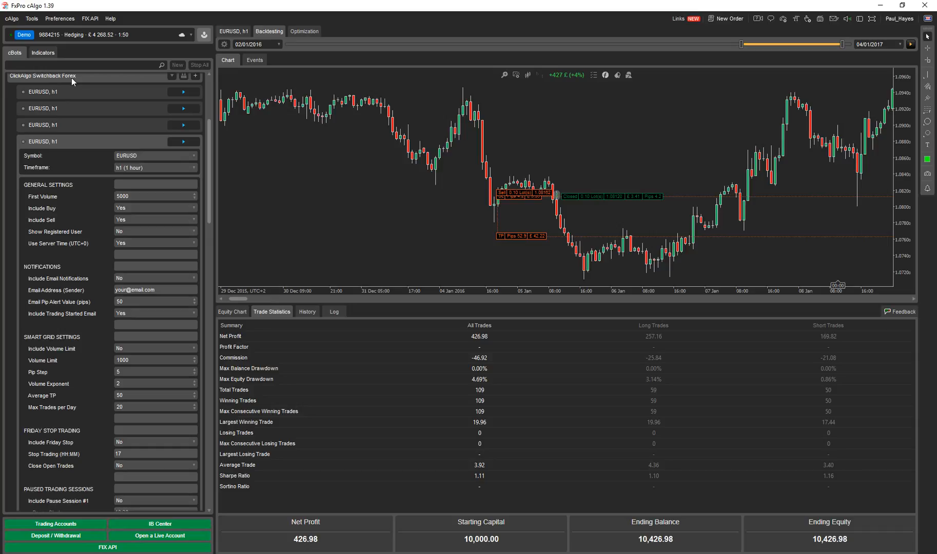
{"action": "mouse_move", "coordinate": [102, 240]}
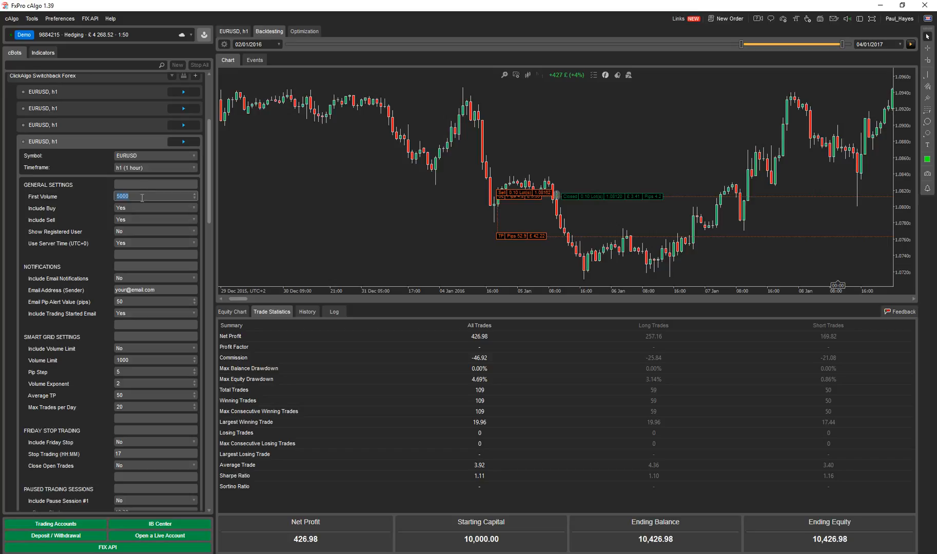
{"action": "mouse_move", "coordinate": [136, 382]}
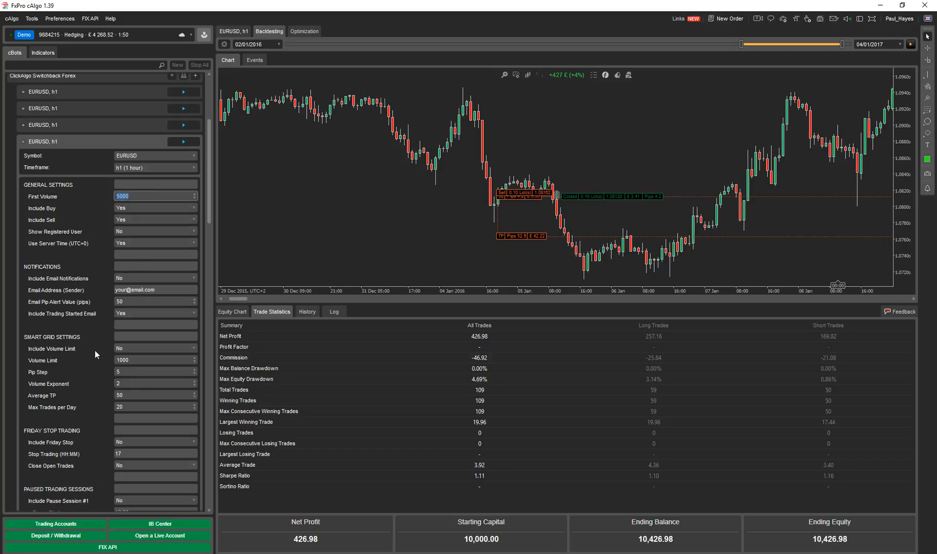
{"action": "mouse_move", "coordinate": [65, 392]}
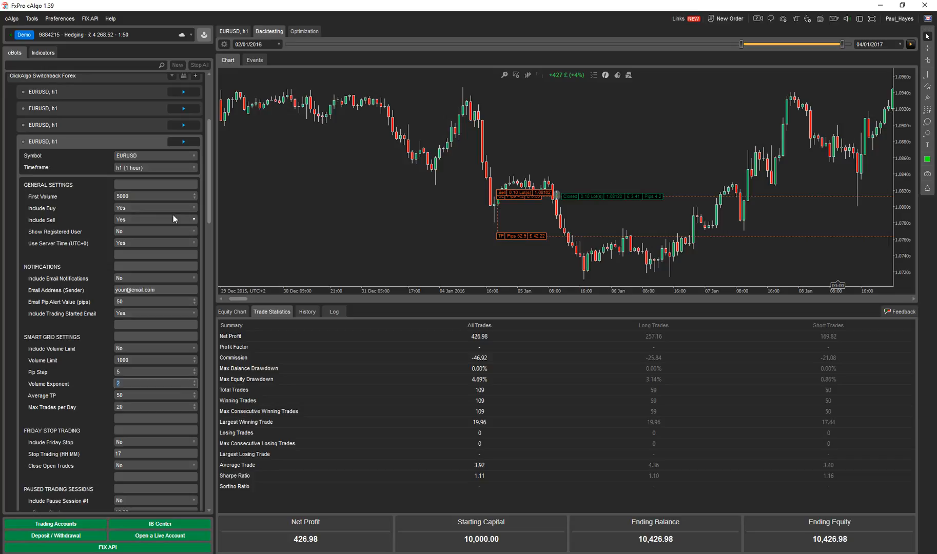
{"action": "scroll", "scroll_direction": "down", "scroll_amount": 3}
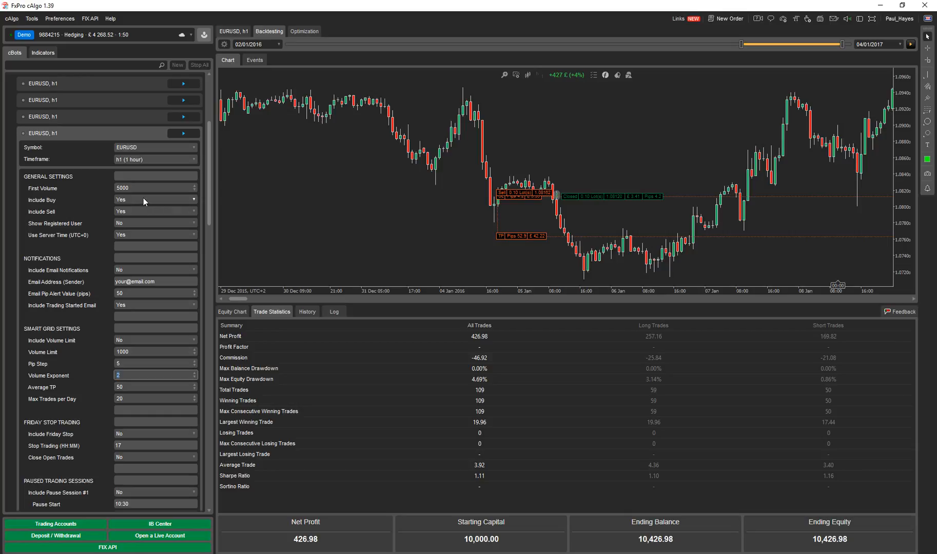
{"action": "mouse_move", "coordinate": [144, 212]}
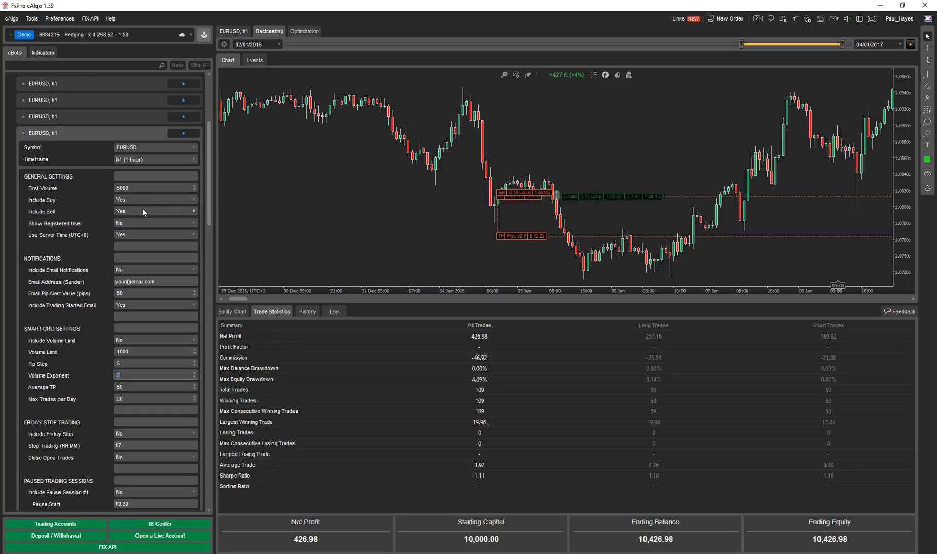
{"action": "mouse_move", "coordinate": [142, 207]}
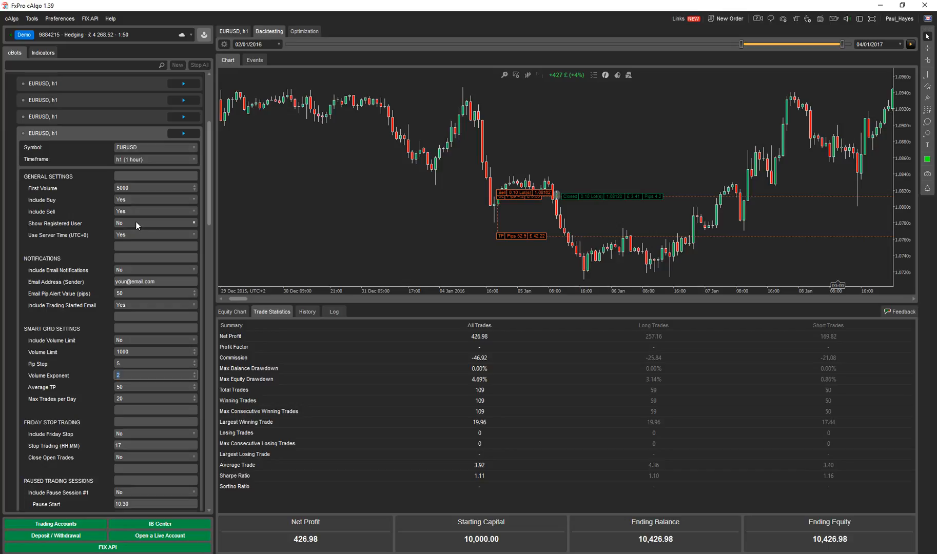
{"action": "mouse_move", "coordinate": [136, 237]}
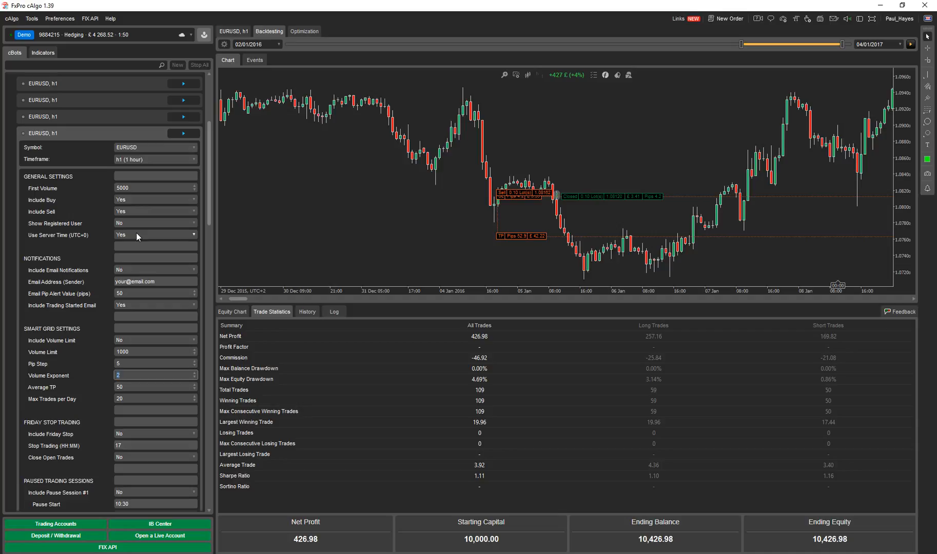
{"action": "scroll", "scroll_direction": "up", "scroll_amount": 3}
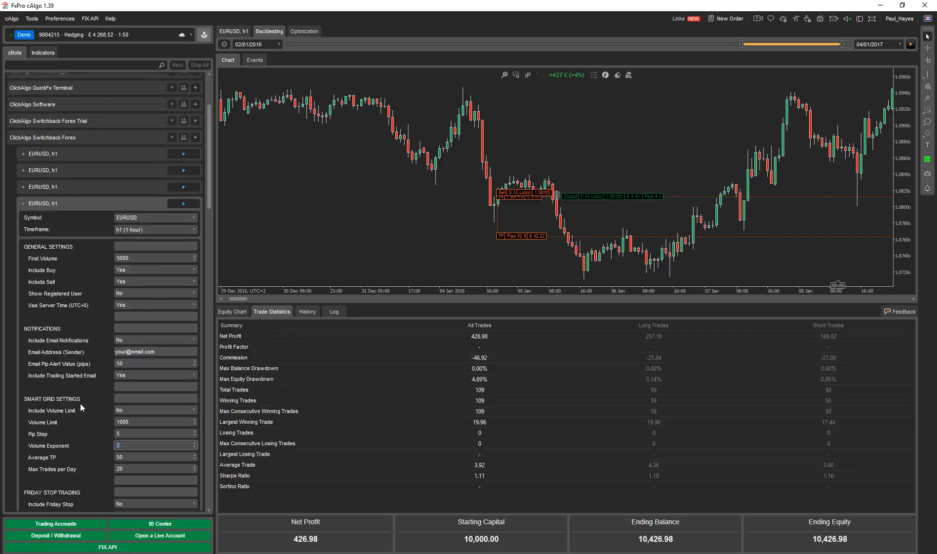
{"action": "scroll", "scroll_direction": "down", "scroll_amount": 3}
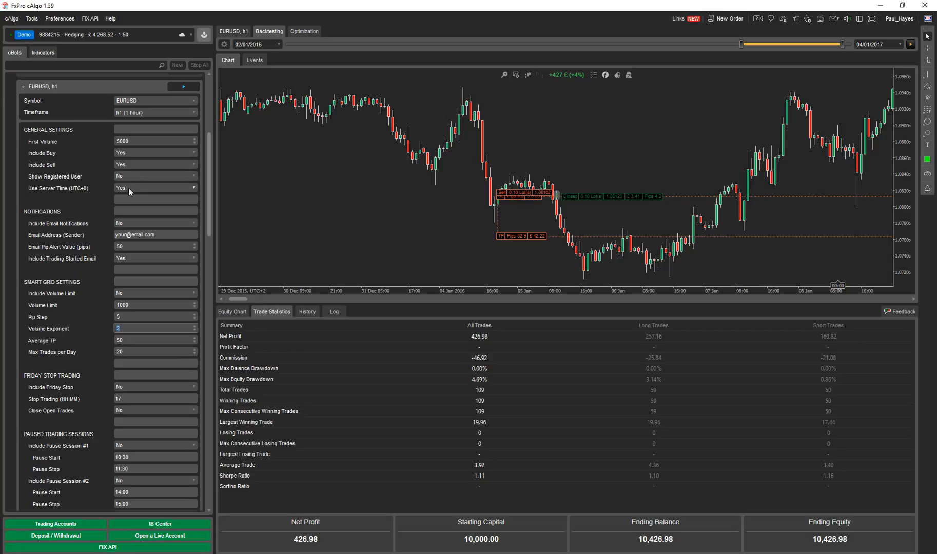
{"action": "mouse_move", "coordinate": [612, 425]}
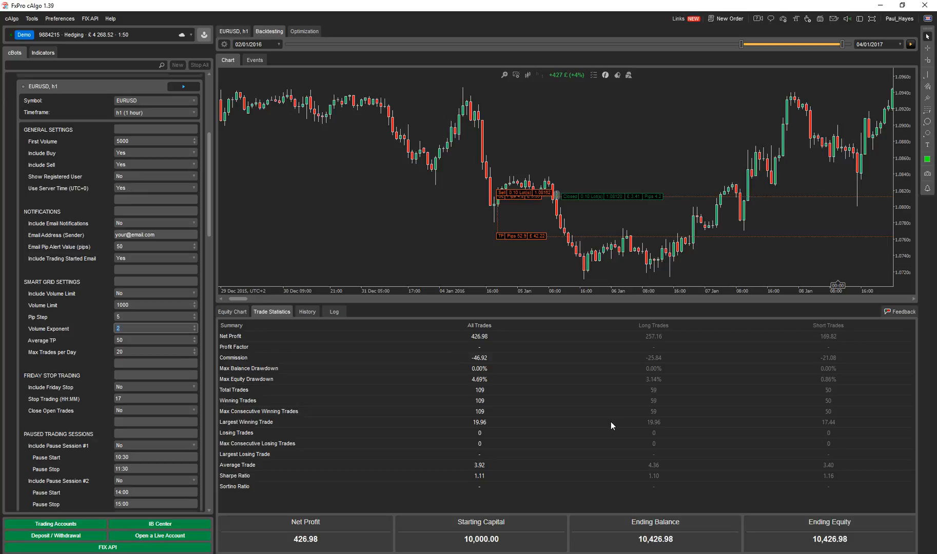
{"action": "mouse_move", "coordinate": [590, 421]}
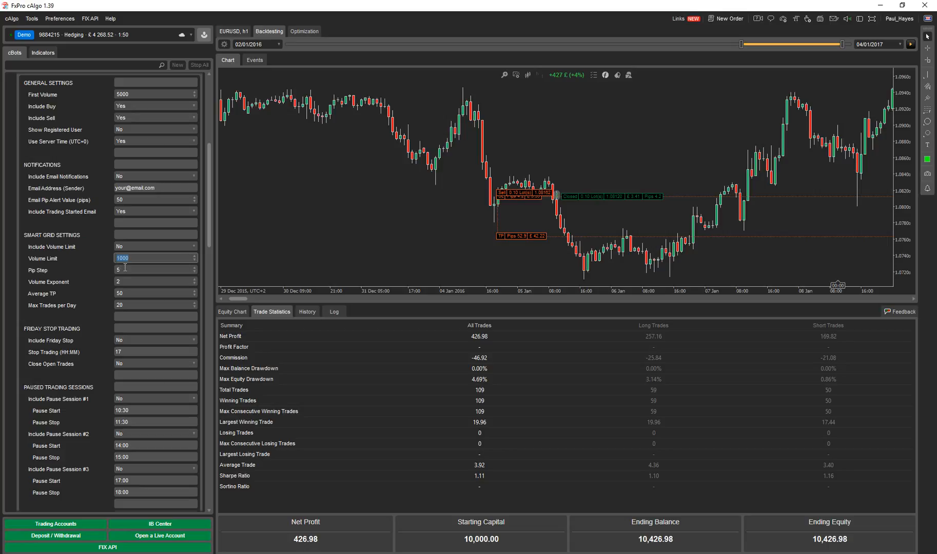
{"action": "left_click", "coordinate": [151, 270]}
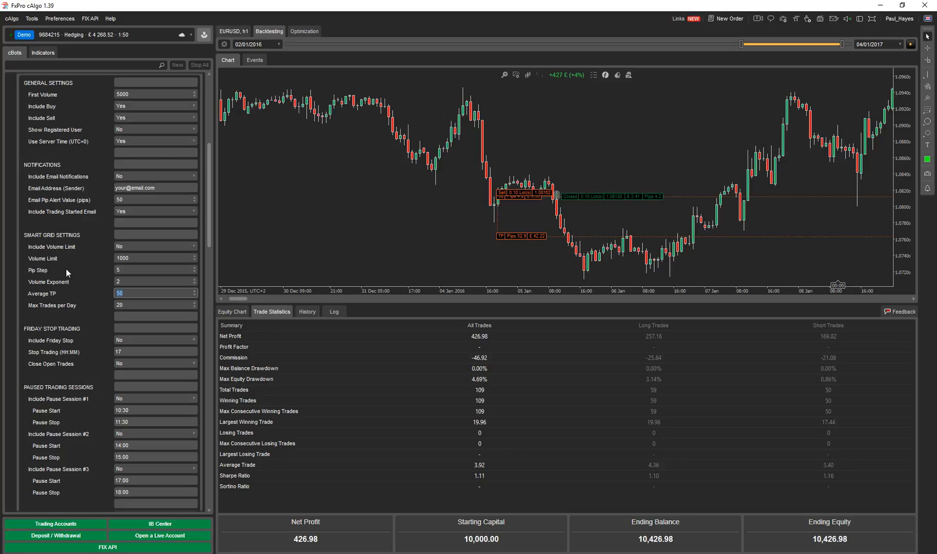
{"action": "left_click", "coordinate": [155, 305]}
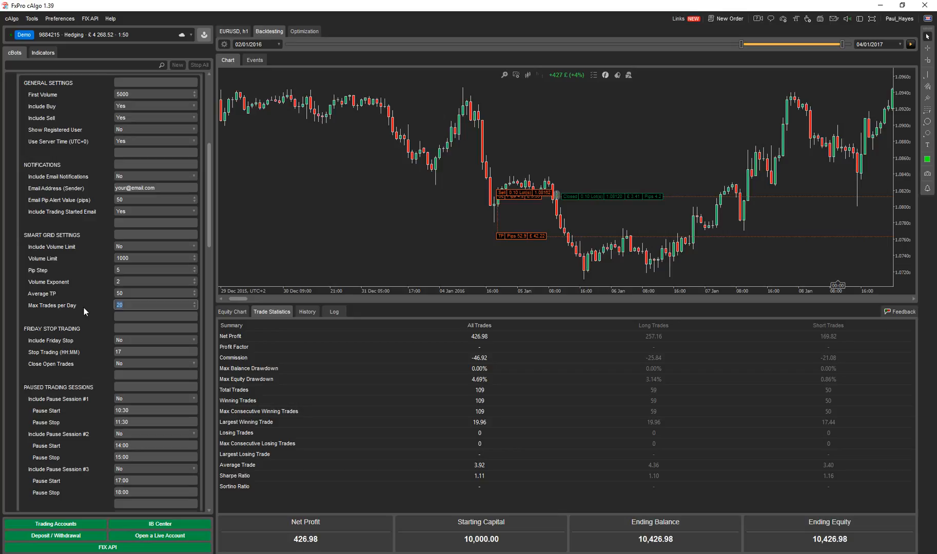
{"action": "scroll", "scroll_direction": "down", "scroll_amount": 3}
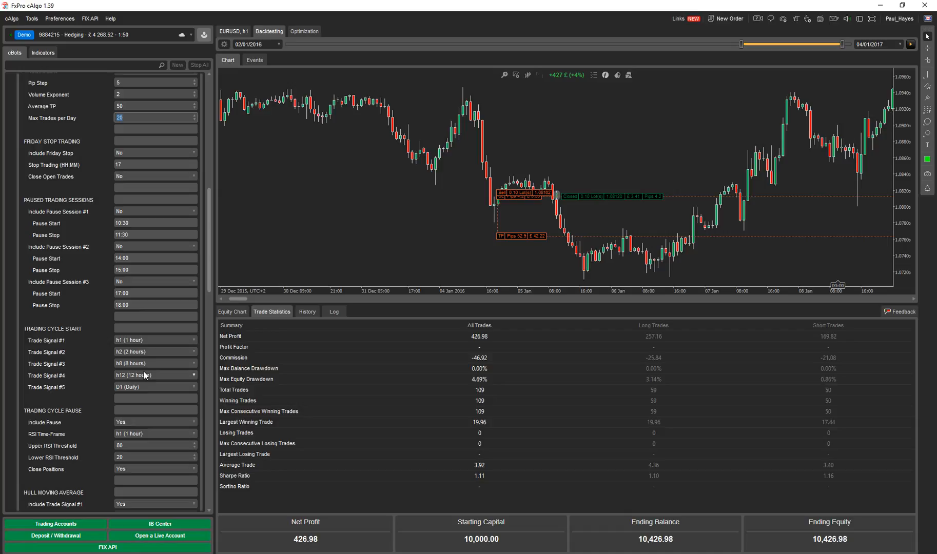
{"action": "scroll", "scroll_direction": "down", "scroll_amount": 3}
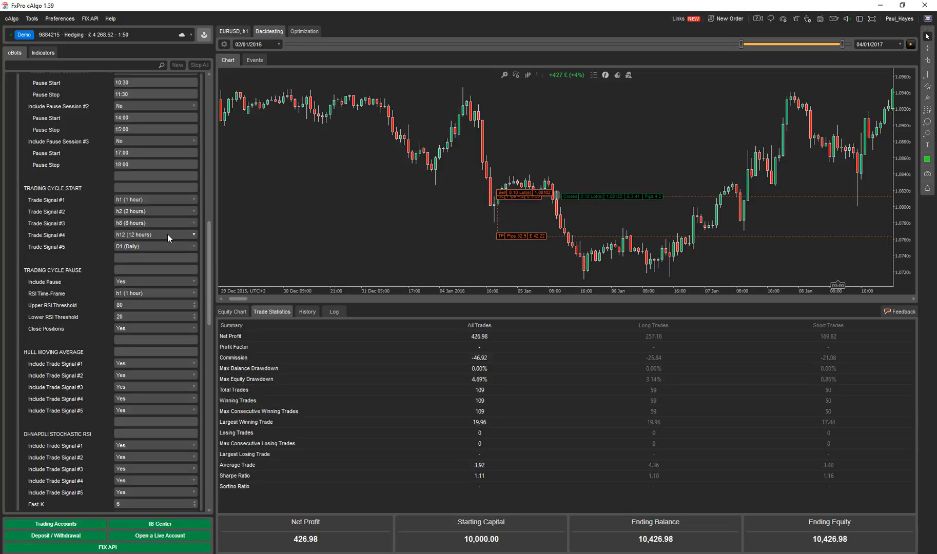
Step: Browse down the cBot parameter groups to the trade-signal settings
{"action": "scroll", "scroll_direction": "up", "scroll_amount": 3}
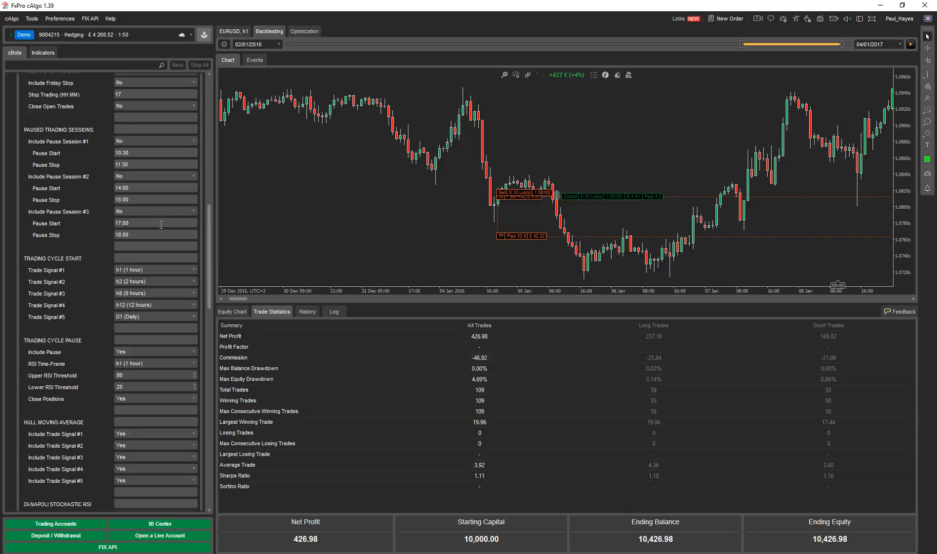
{"action": "scroll", "scroll_direction": "up", "scroll_amount": 3}
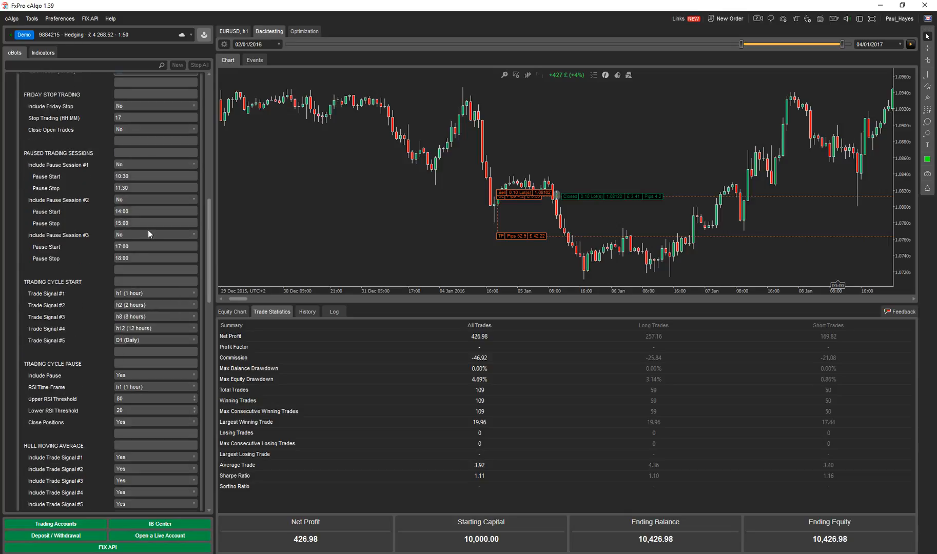
{"action": "scroll", "scroll_direction": "up", "scroll_amount": 3}
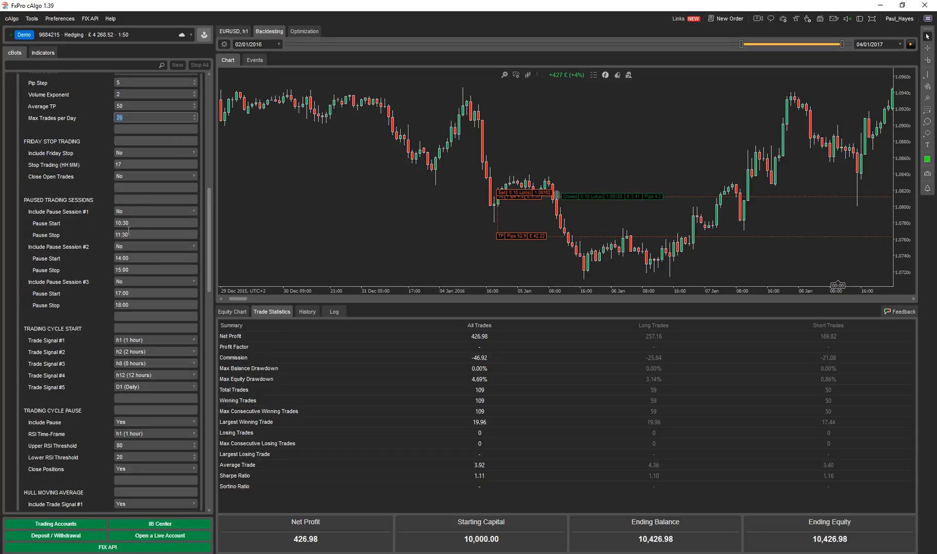
{"action": "left_click", "coordinate": [154, 118]}
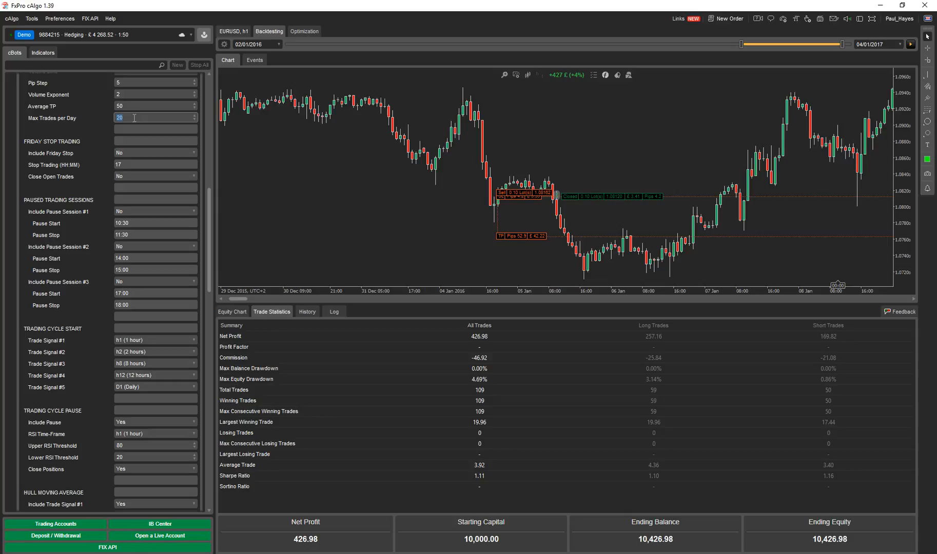
{"action": "mouse_move", "coordinate": [84, 124]}
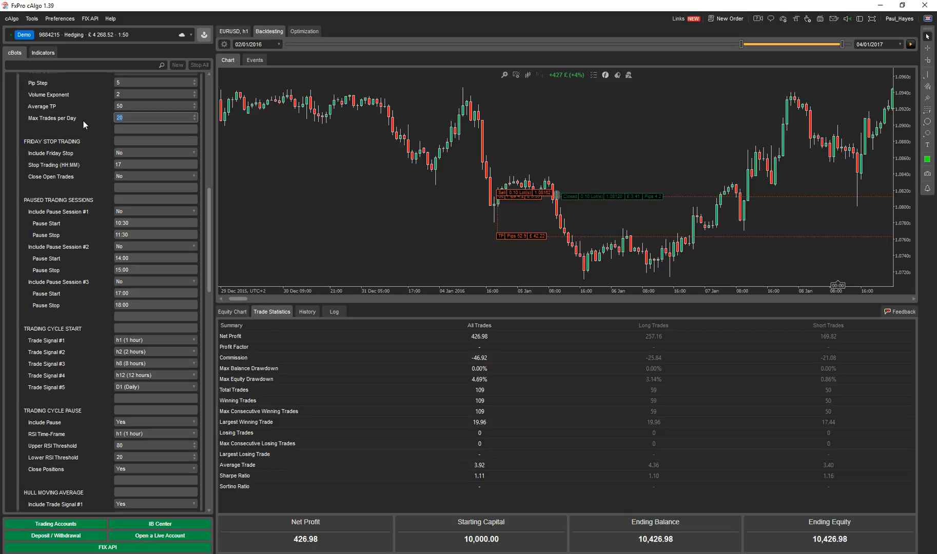
{"action": "mouse_move", "coordinate": [72, 150]}
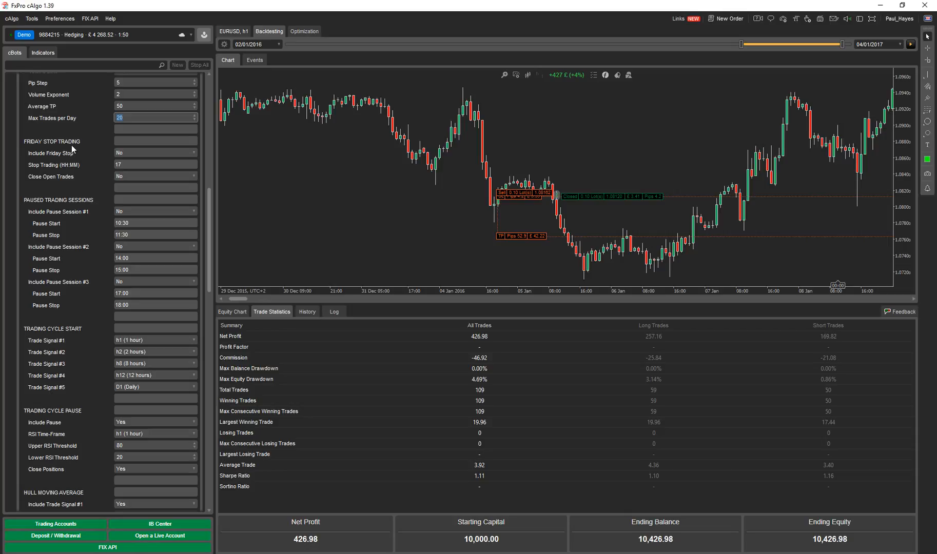
{"action": "mouse_move", "coordinate": [127, 157]}
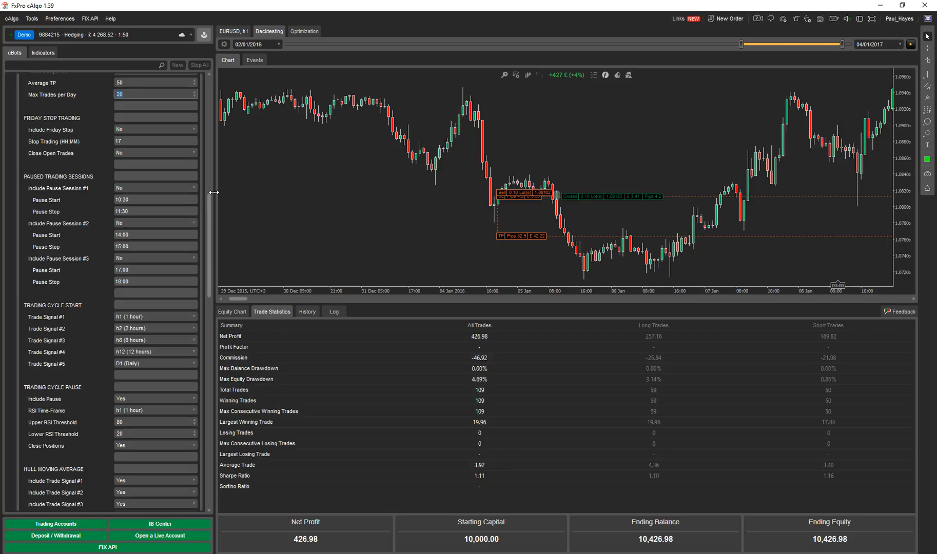
{"action": "scroll", "scroll_direction": "down", "scroll_amount": 3}
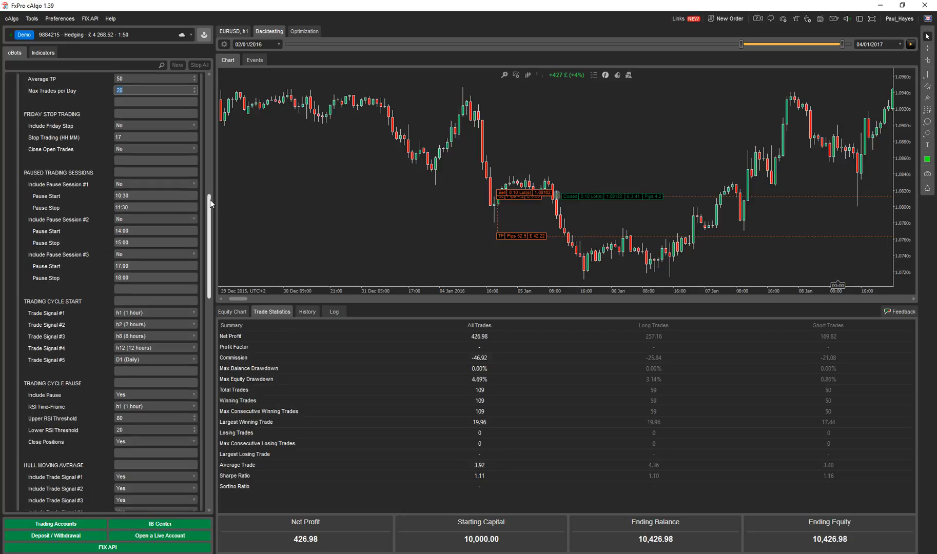
{"action": "mouse_move", "coordinate": [192, 205]}
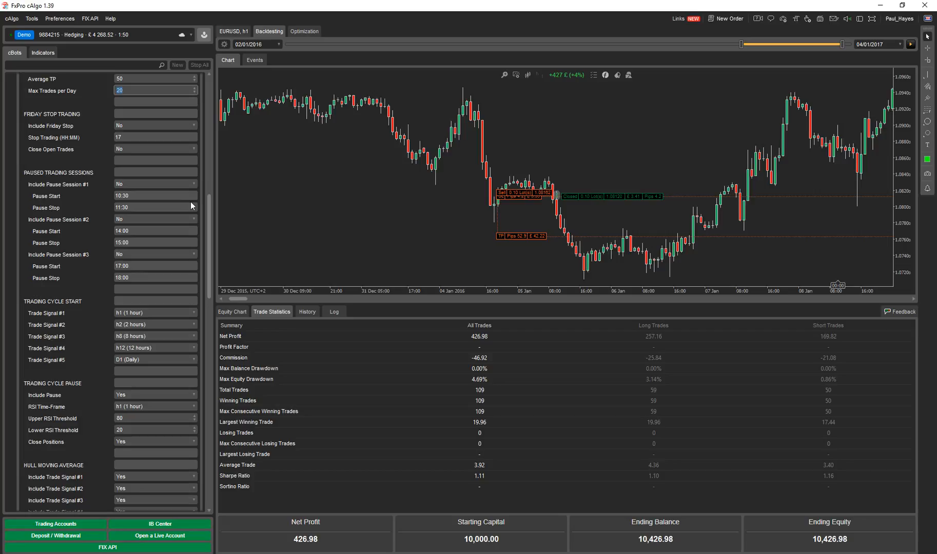
{"action": "mouse_move", "coordinate": [91, 188]}
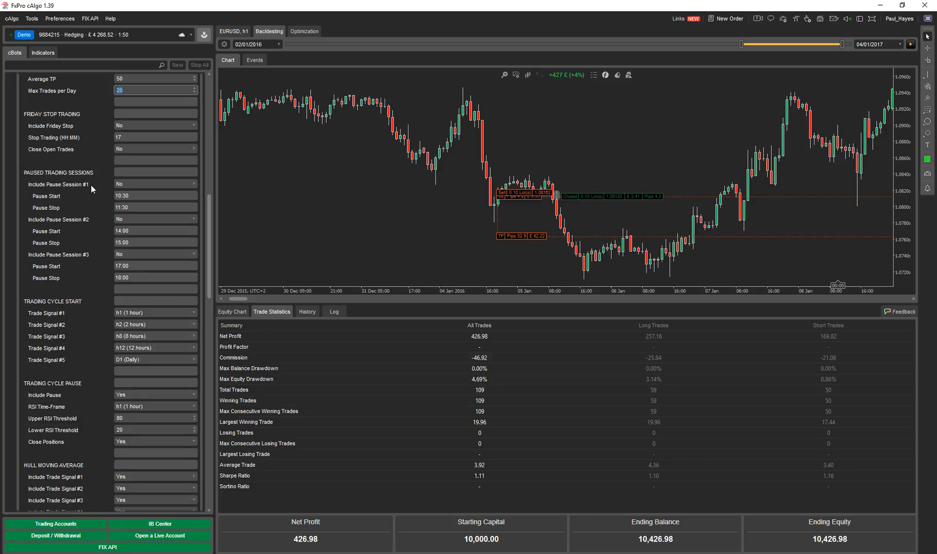
{"action": "mouse_move", "coordinate": [95, 252]}
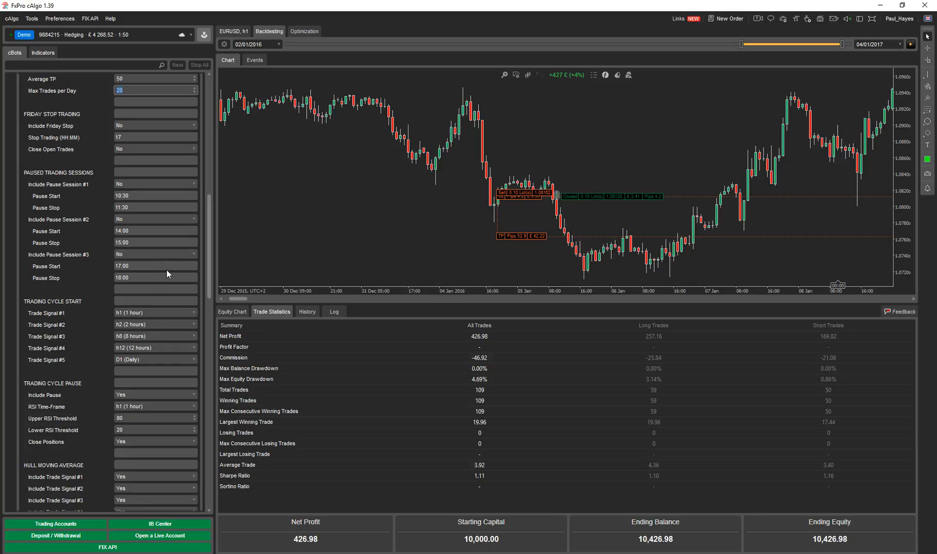
{"action": "scroll", "scroll_direction": "down", "scroll_amount": 3}
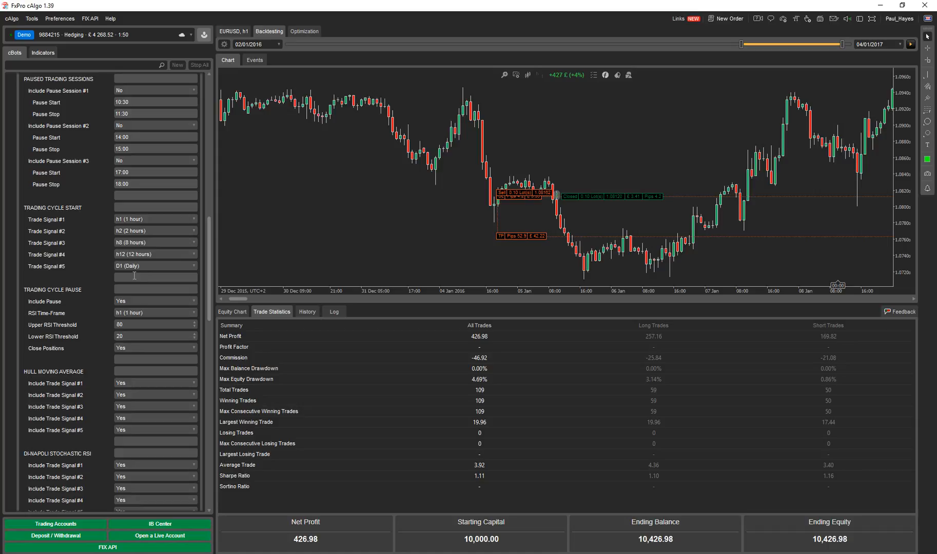
{"action": "scroll", "scroll_direction": "down", "scroll_amount": 3}
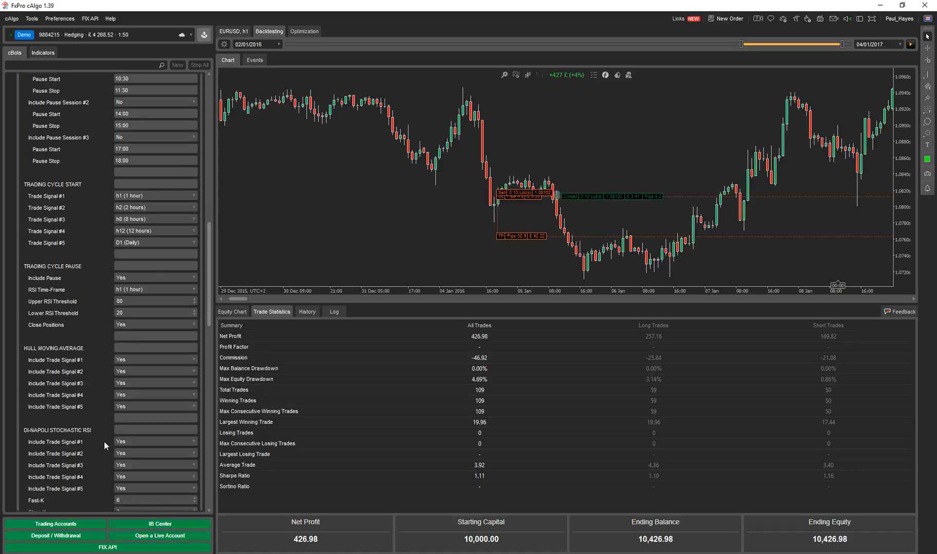
{"action": "mouse_move", "coordinate": [144, 484]}
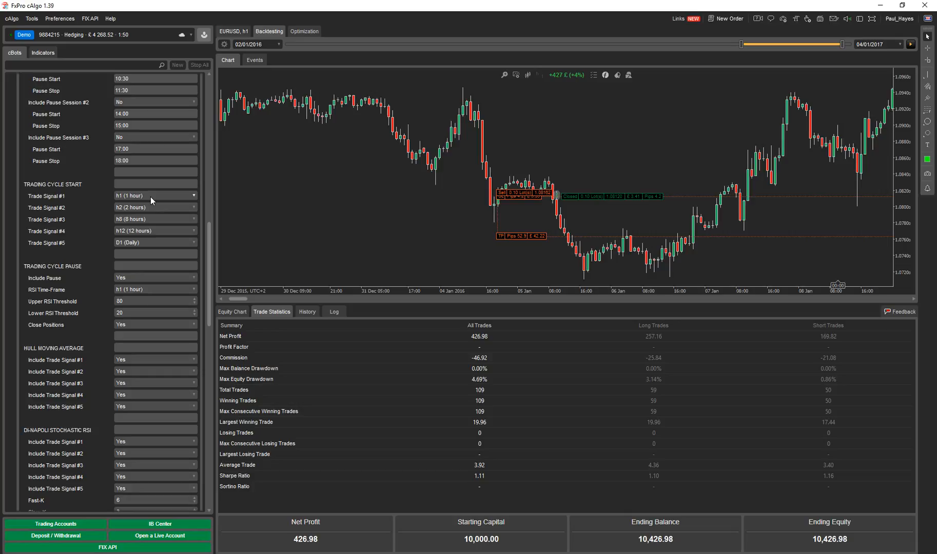
{"action": "mouse_move", "coordinate": [144, 233]}
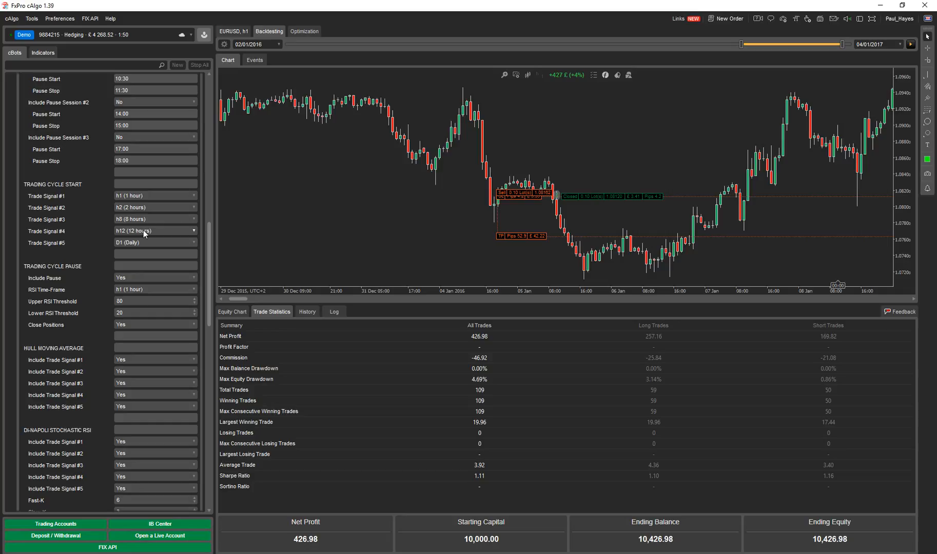
{"action": "scroll", "scroll_direction": "down", "scroll_amount": 3}
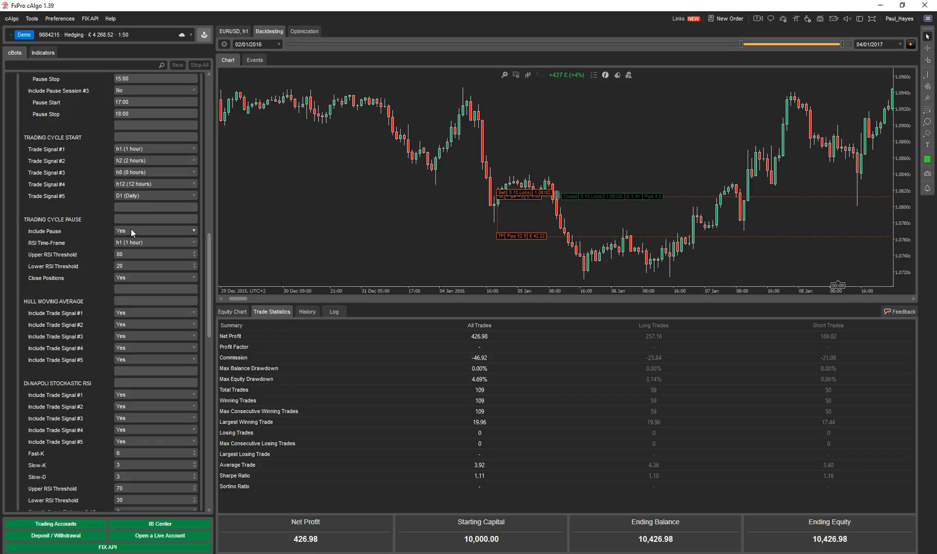
{"action": "mouse_move", "coordinate": [143, 247]}
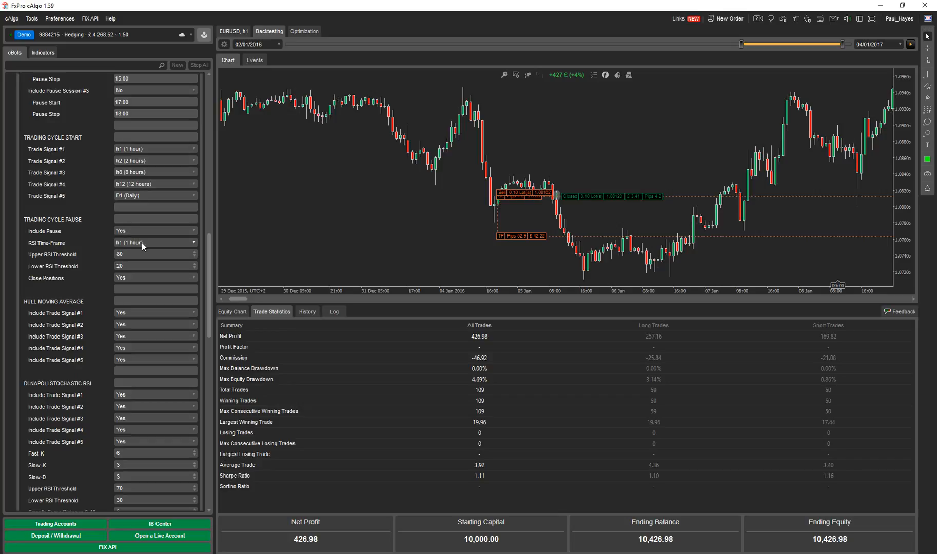
{"action": "mouse_move", "coordinate": [136, 265]}
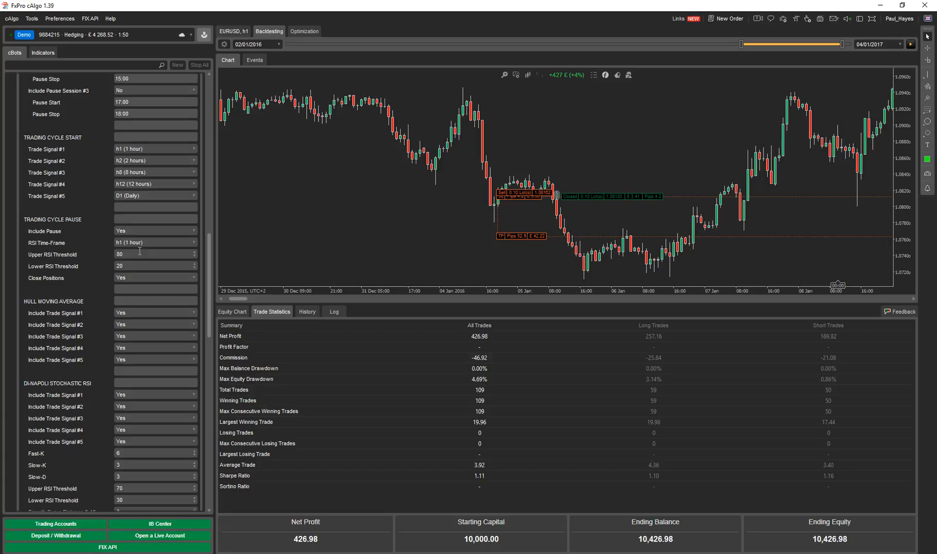
{"action": "scroll", "scroll_direction": "down", "scroll_amount": 3}
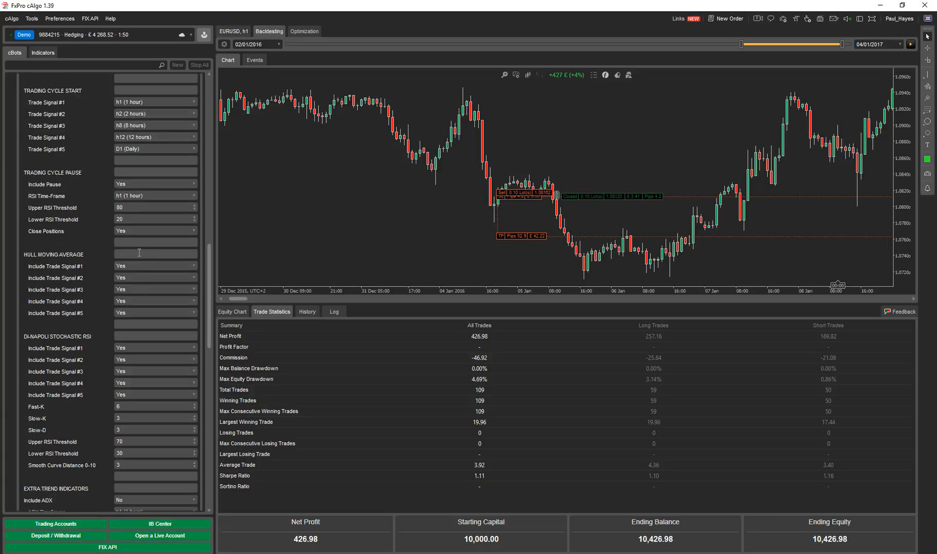
{"action": "mouse_move", "coordinate": [136, 268]}
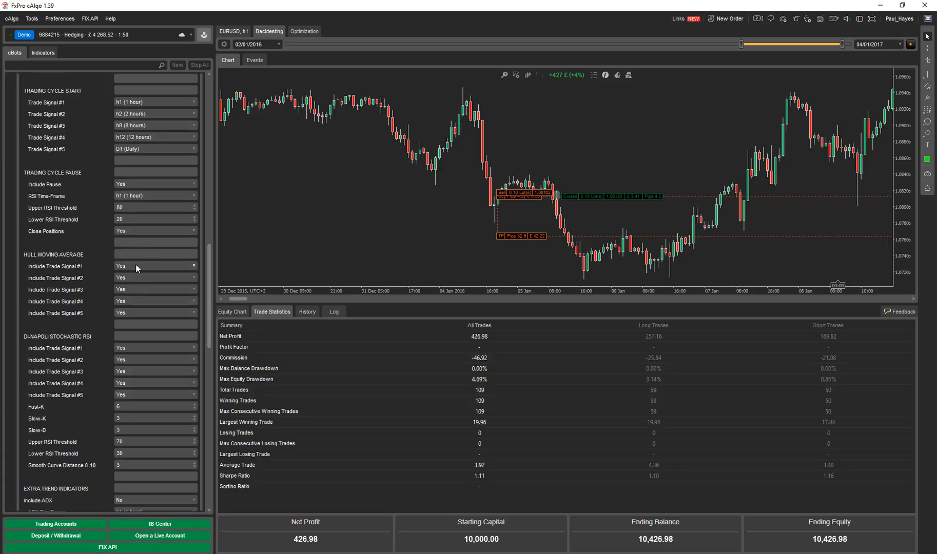
{"action": "scroll", "scroll_direction": "up", "scroll_amount": 3}
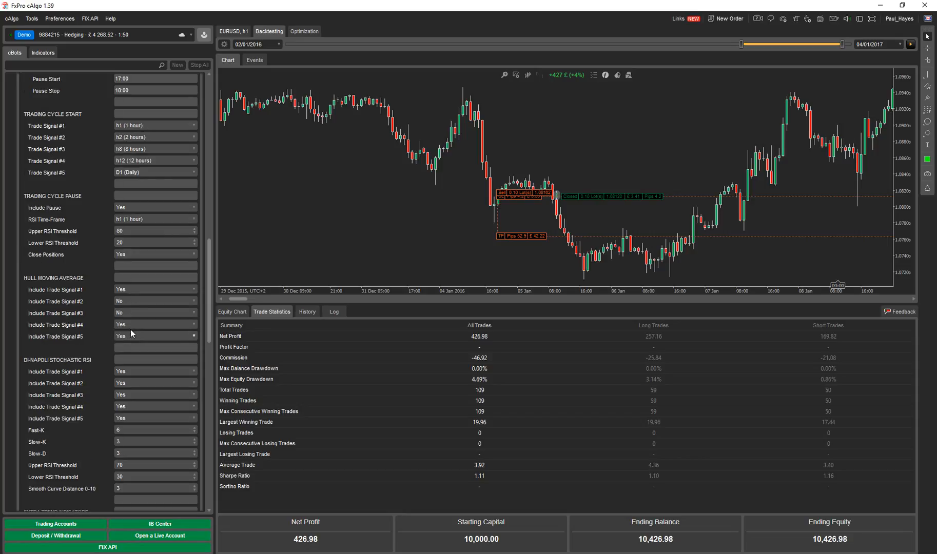
Step: Try the Hull Moving Average trade-signal toggles (#1, #3, #5), leaving them enabled
{"action": "left_click", "coordinate": [155, 324]}
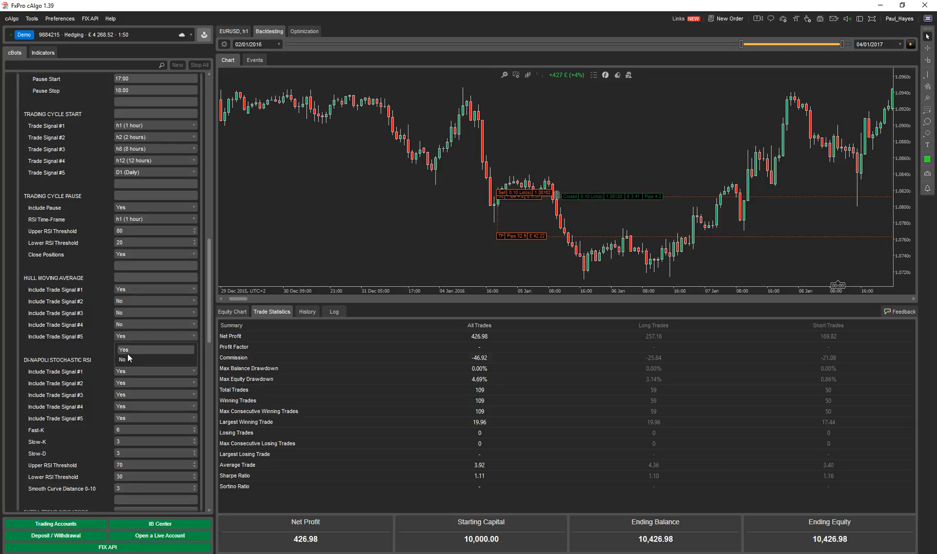
{"action": "left_click", "coordinate": [122, 360]}
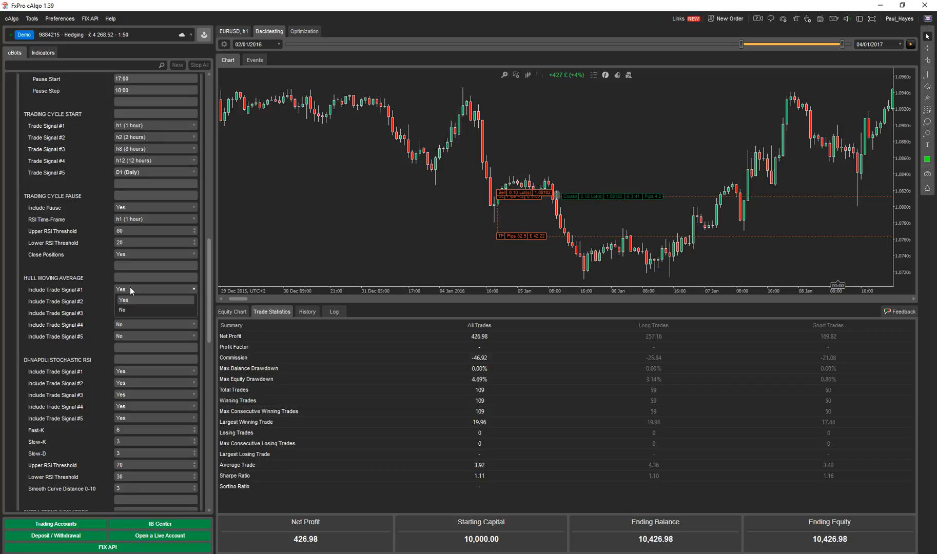
{"action": "left_click", "coordinate": [122, 309]}
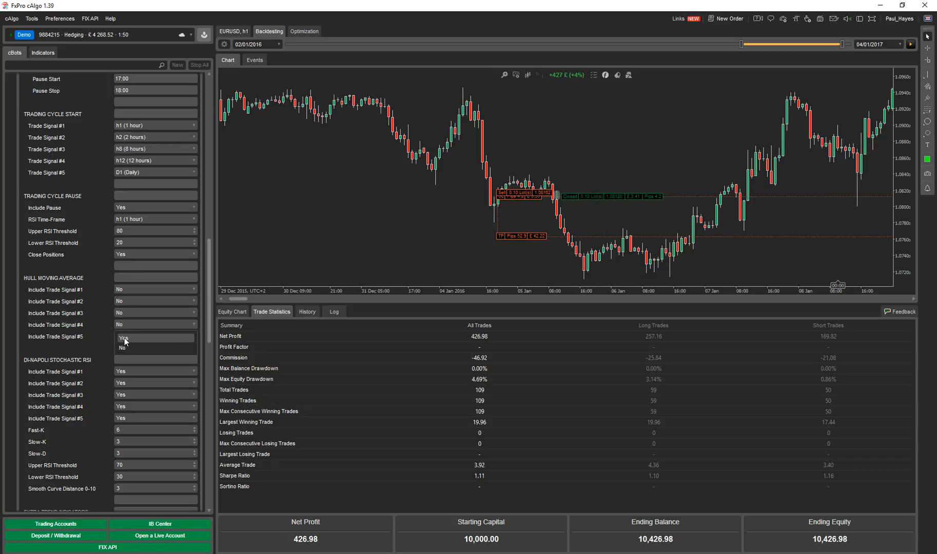
{"action": "left_click", "coordinate": [124, 338]}
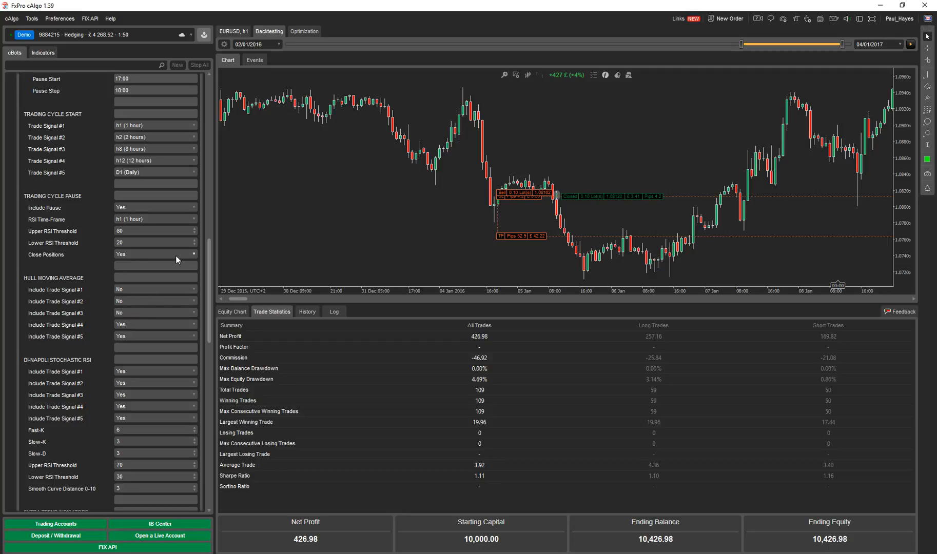
{"action": "mouse_move", "coordinate": [128, 313]}
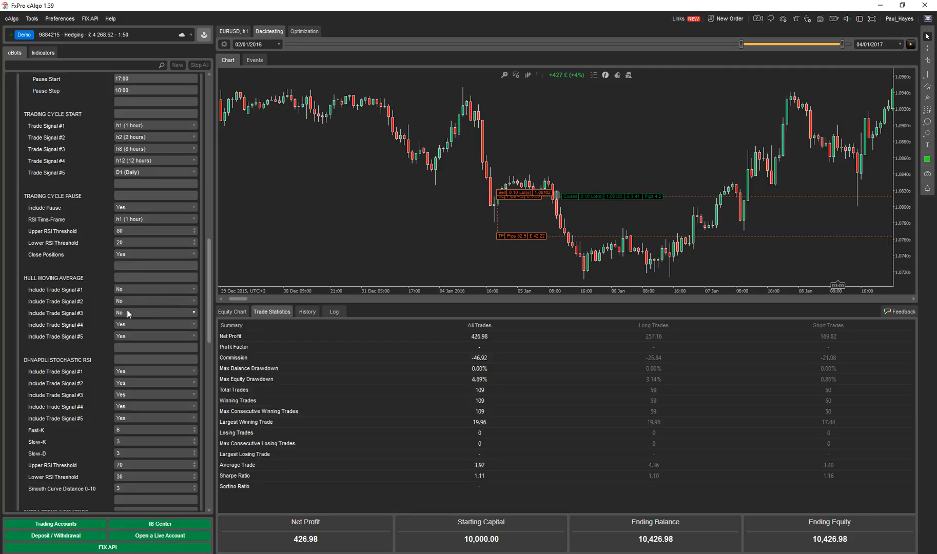
{"action": "left_click", "coordinate": [155, 313]}
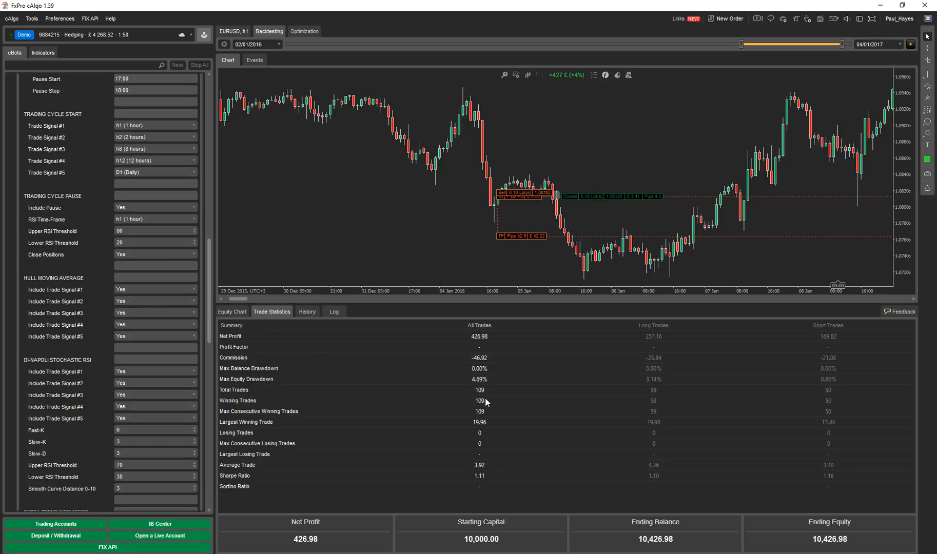
{"action": "mouse_move", "coordinate": [493, 476]}
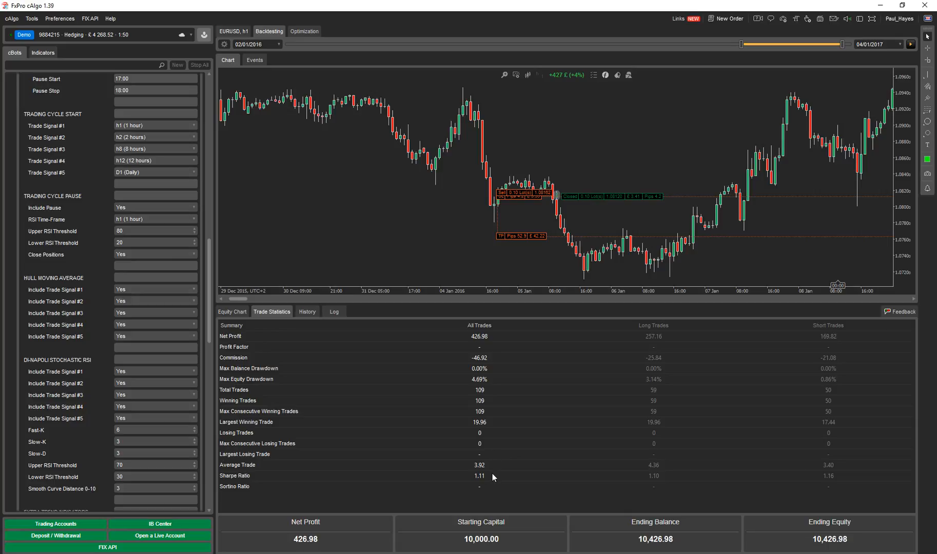
Step: Check the ADX filter settings and keep its timeframe at one hour
{"action": "scroll", "scroll_direction": "down", "scroll_amount": 3}
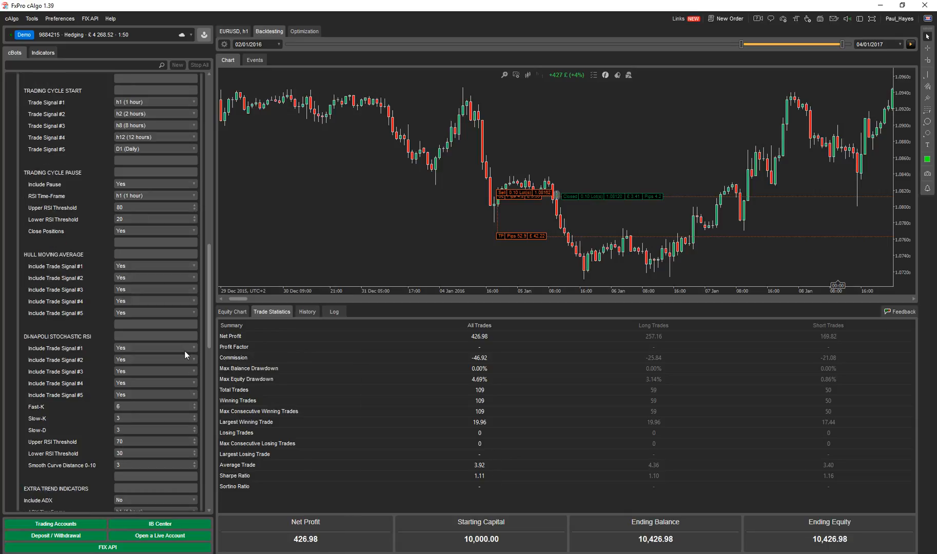
{"action": "scroll", "scroll_direction": "down", "scroll_amount": 3}
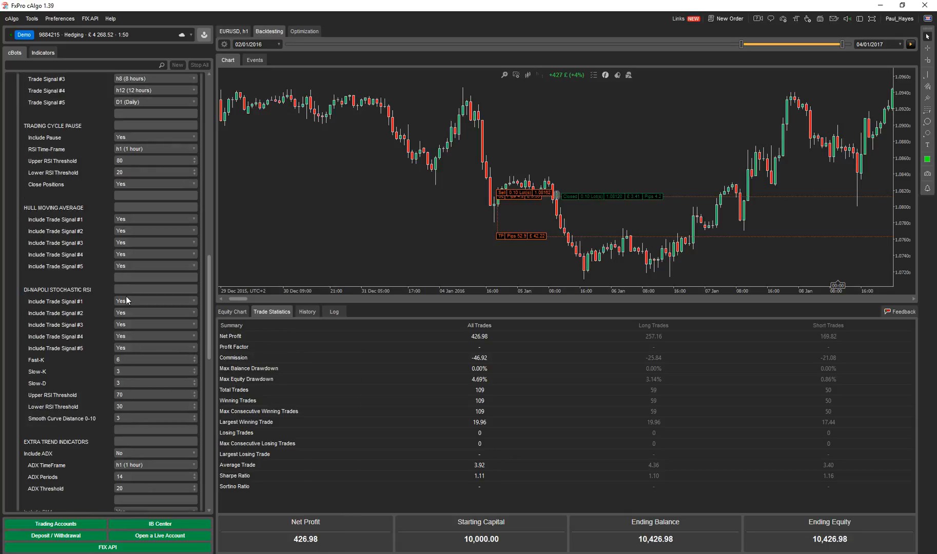
{"action": "left_click", "coordinate": [152, 360]}
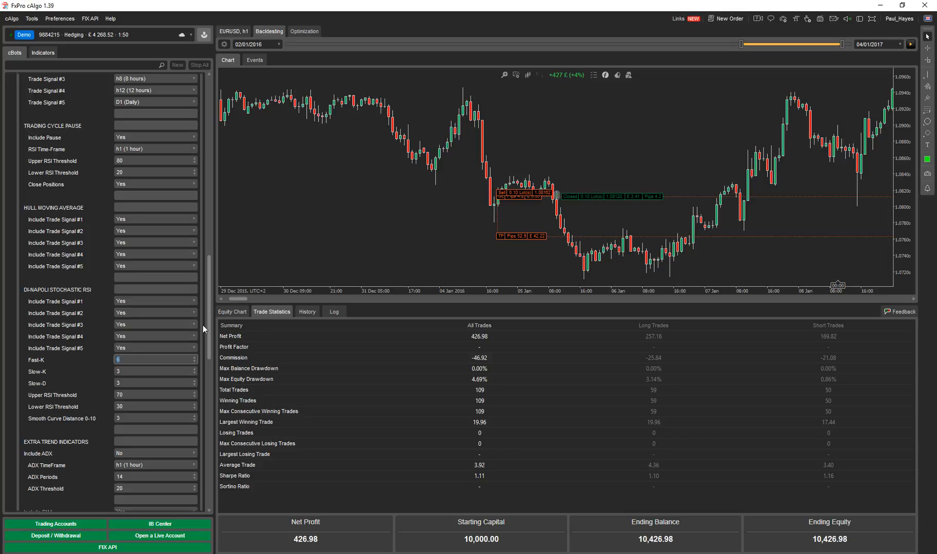
{"action": "scroll", "scroll_direction": "down", "scroll_amount": 3}
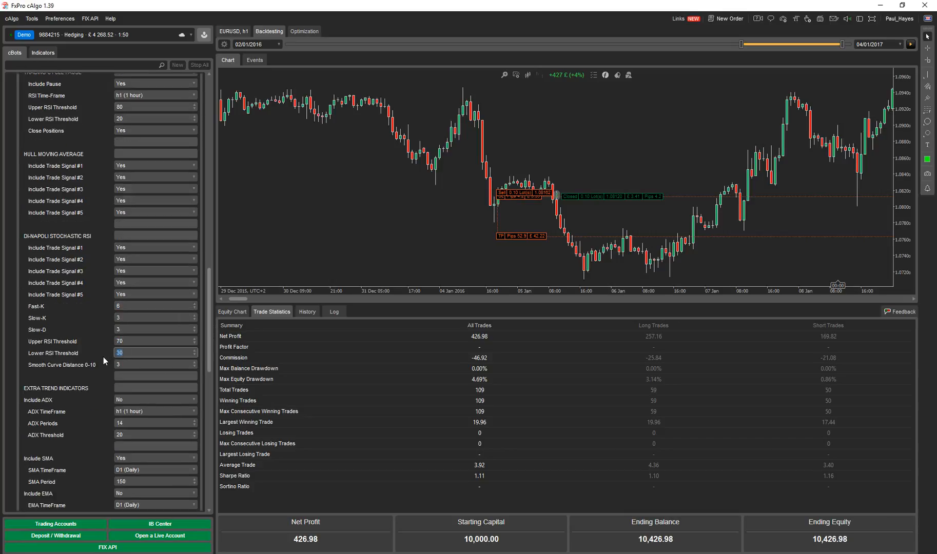
{"action": "mouse_move", "coordinate": [92, 372]}
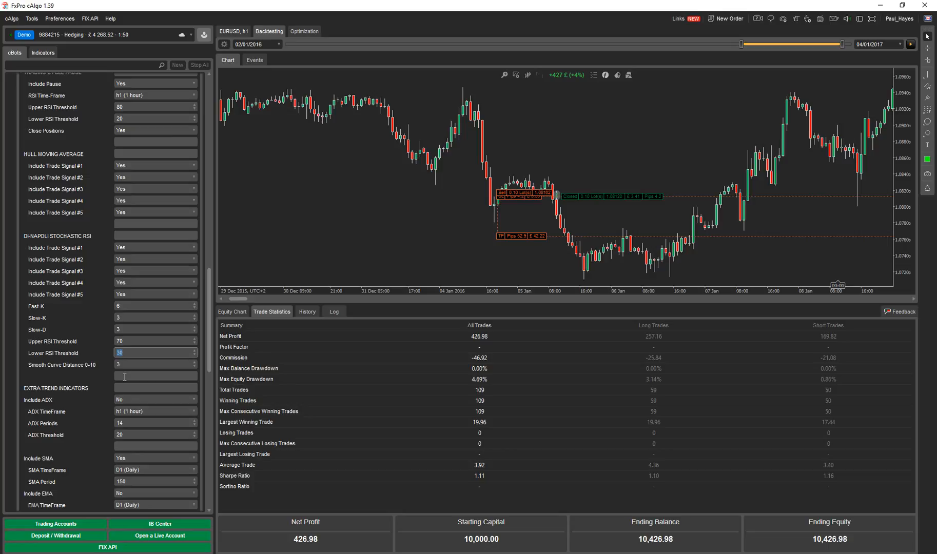
{"action": "mouse_move", "coordinate": [208, 324]}
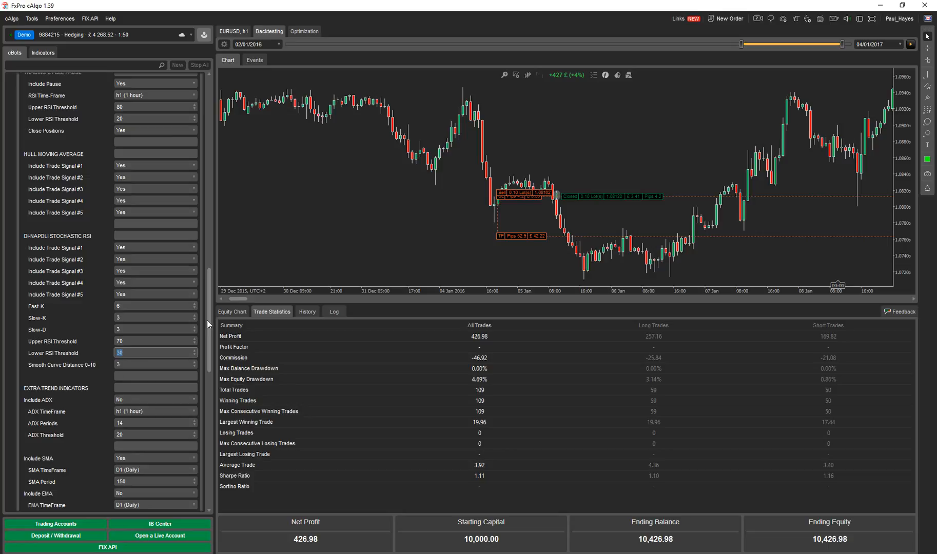
{"action": "mouse_move", "coordinate": [455, 125]}
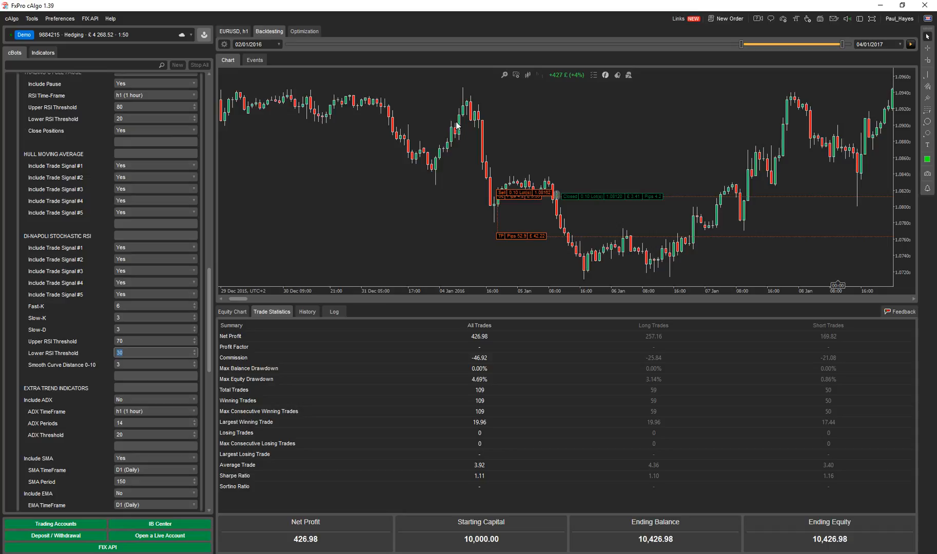
{"action": "mouse_move", "coordinate": [273, 111]}
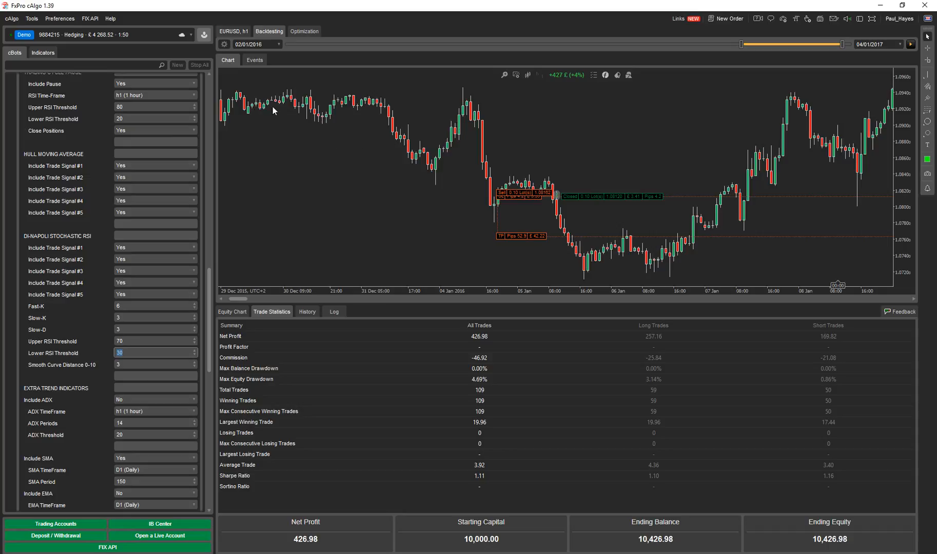
{"action": "mouse_move", "coordinate": [231, 115]}
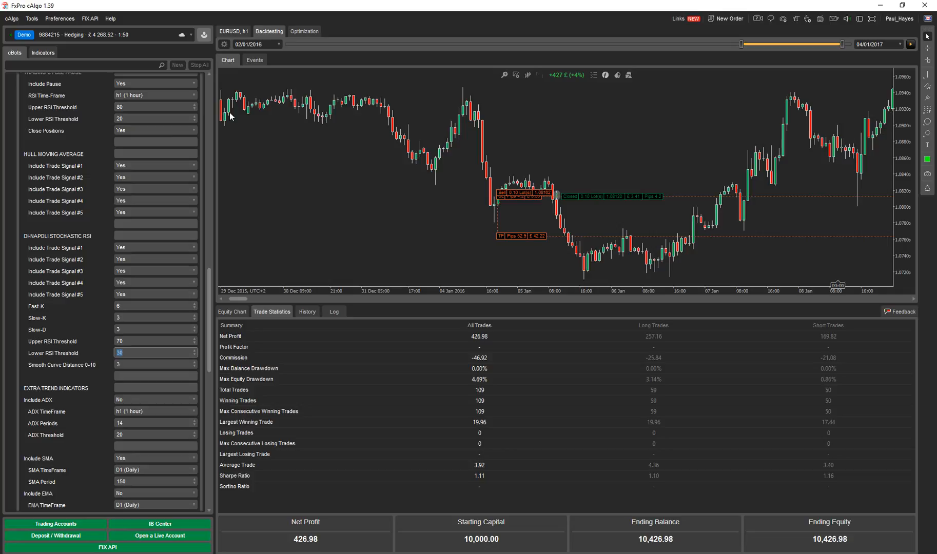
{"action": "mouse_move", "coordinate": [317, 129]}
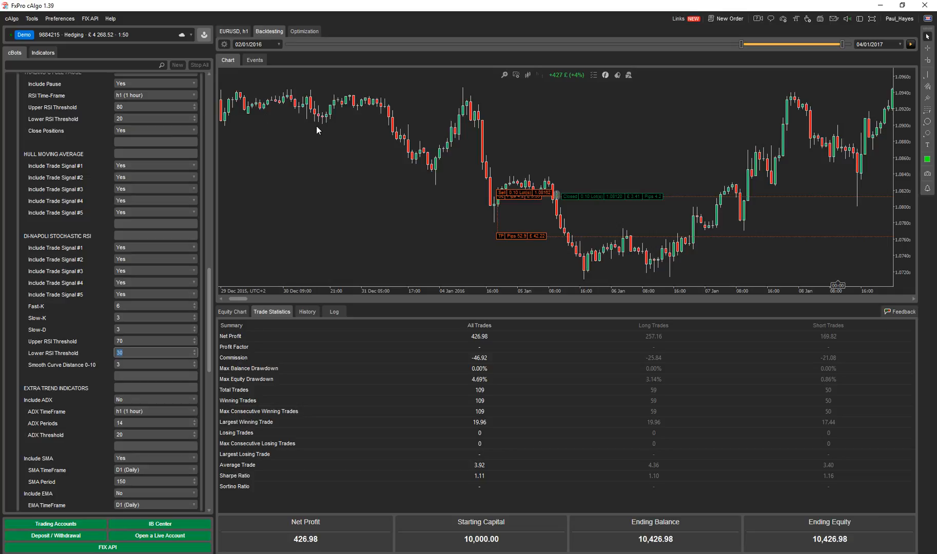
{"action": "mouse_move", "coordinate": [319, 129]}
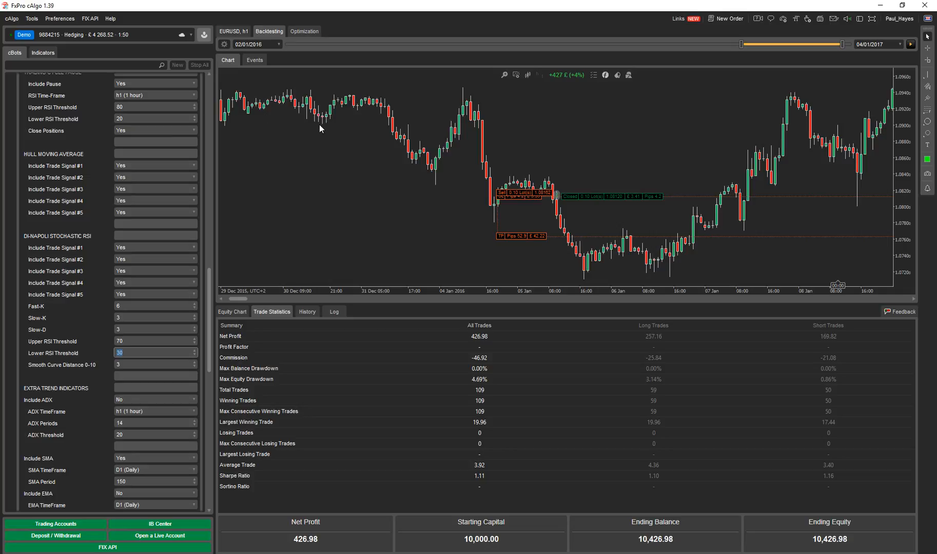
{"action": "mouse_move", "coordinate": [323, 104]}
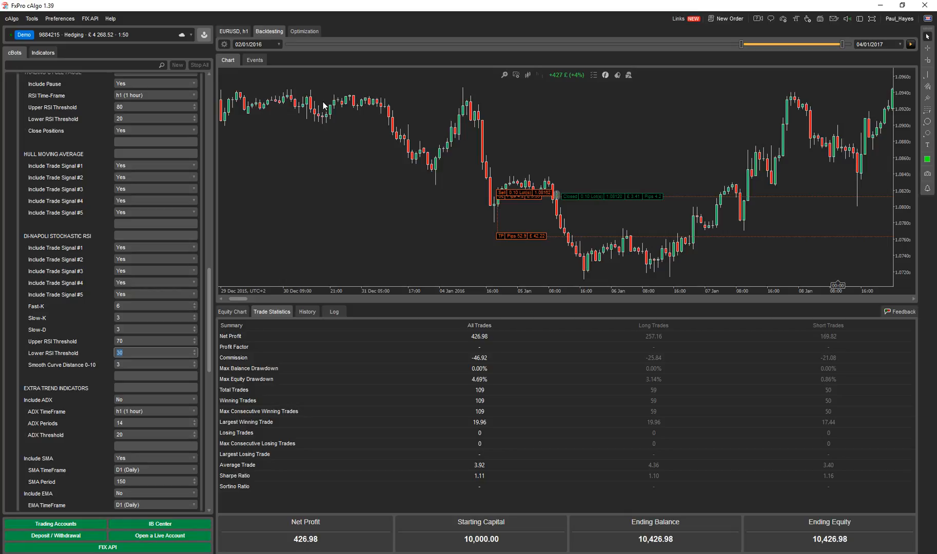
{"action": "mouse_move", "coordinate": [444, 129]}
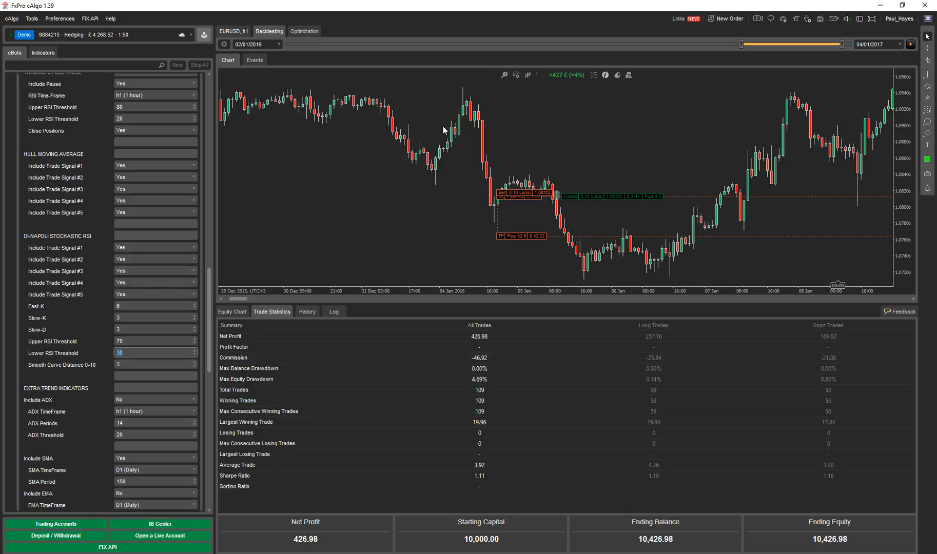
{"action": "mouse_move", "coordinate": [470, 130]}
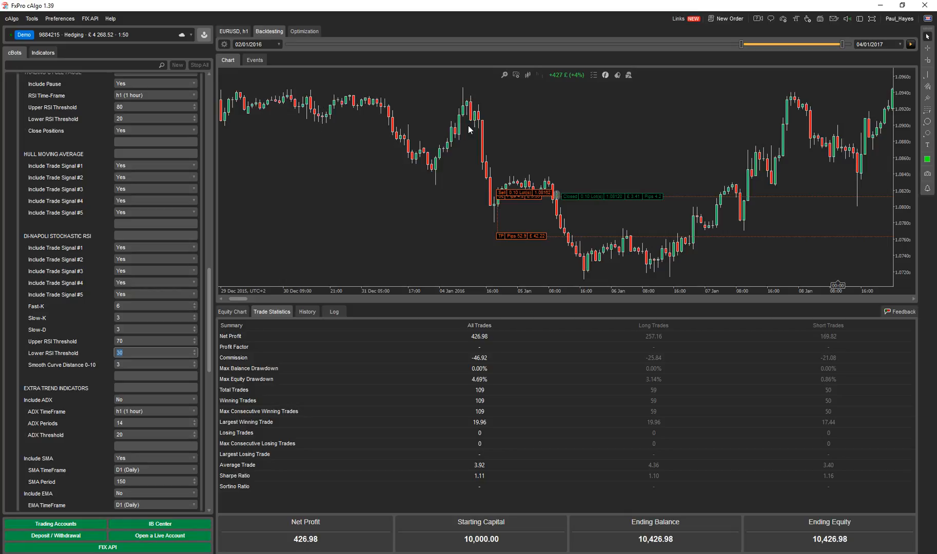
{"action": "mouse_move", "coordinate": [456, 274]}
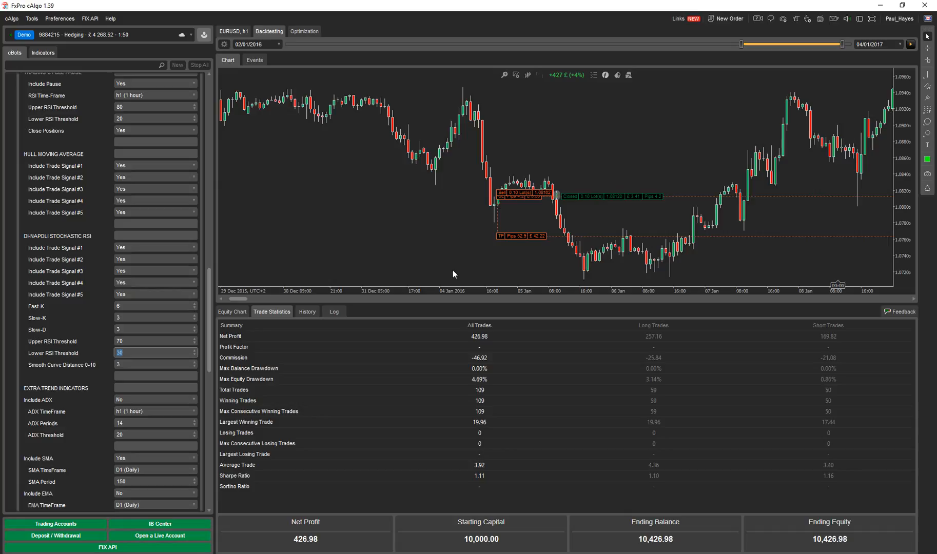
{"action": "left_click", "coordinate": [152, 365]}
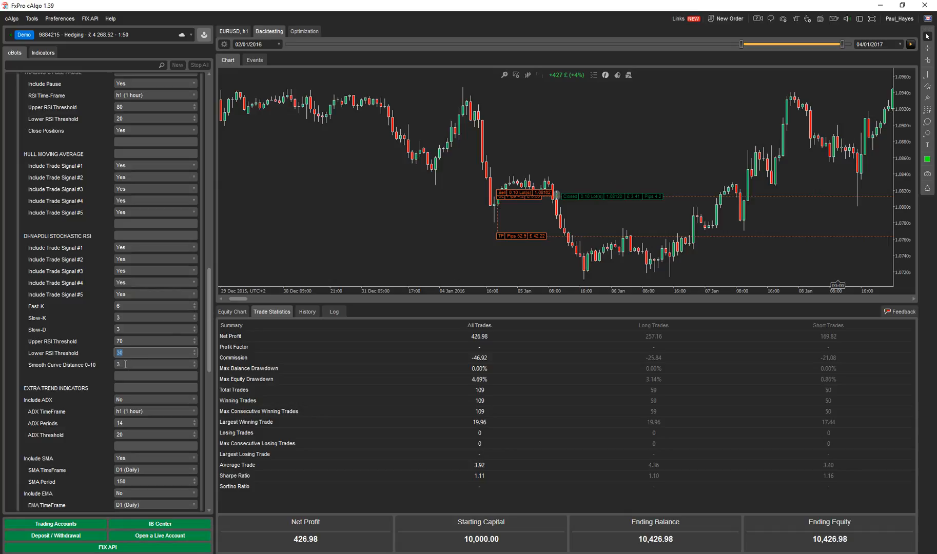
{"action": "mouse_move", "coordinate": [47, 372]}
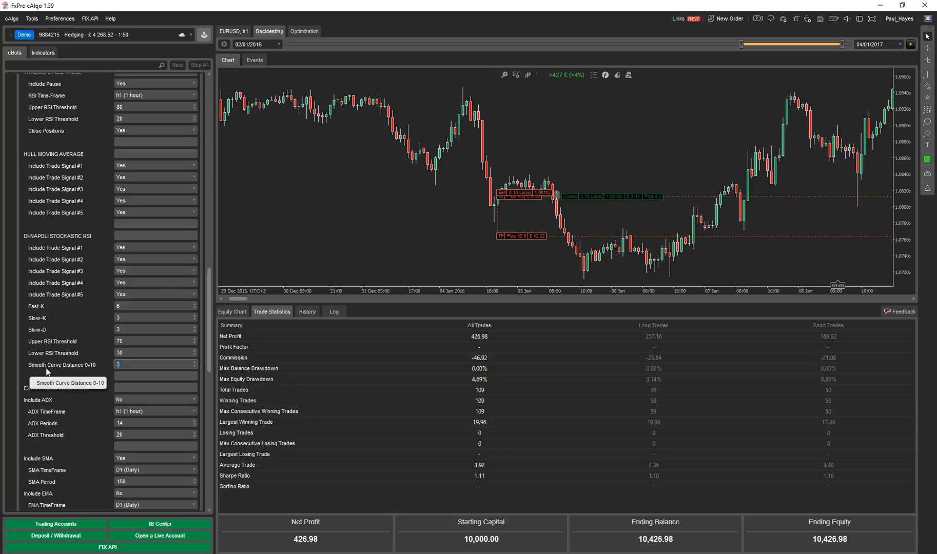
{"action": "mouse_move", "coordinate": [225, 296]}
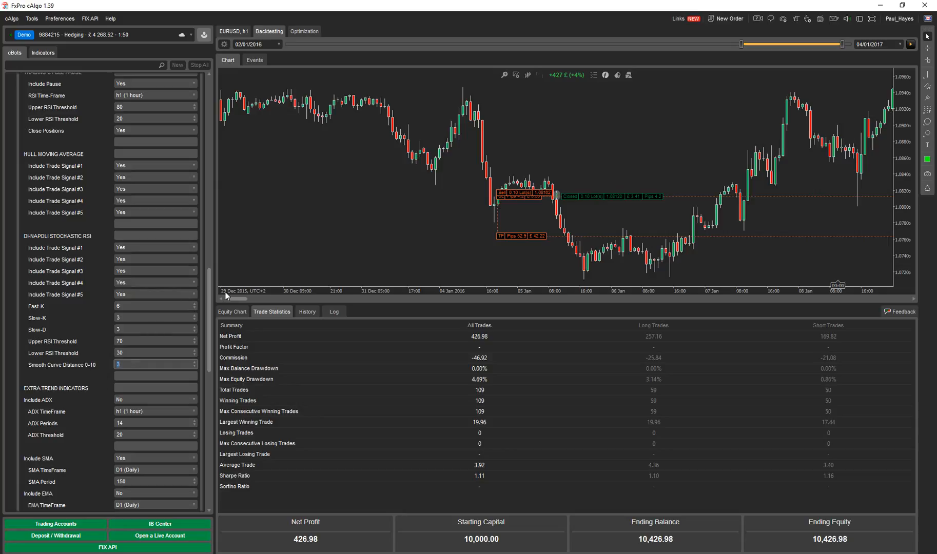
{"action": "scroll", "scroll_direction": "down", "scroll_amount": 3}
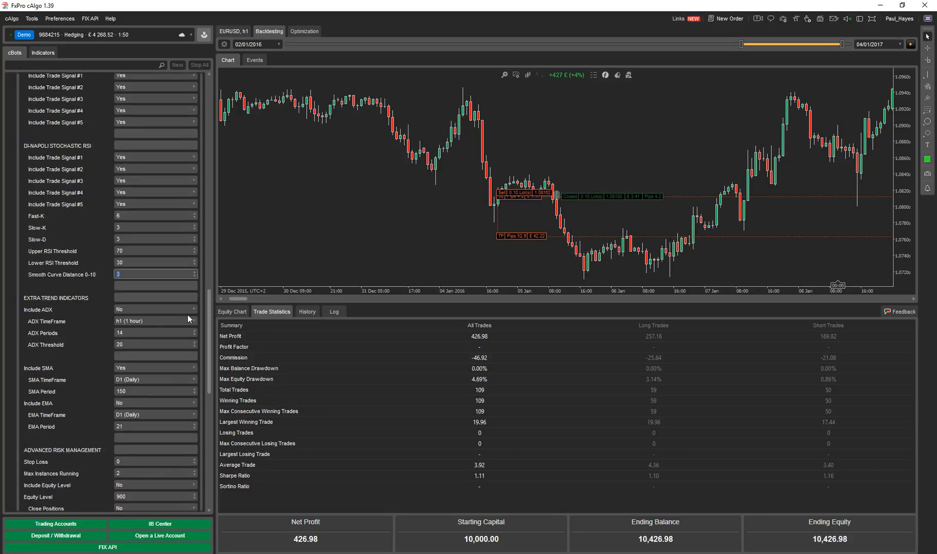
{"action": "mouse_move", "coordinate": [150, 317]}
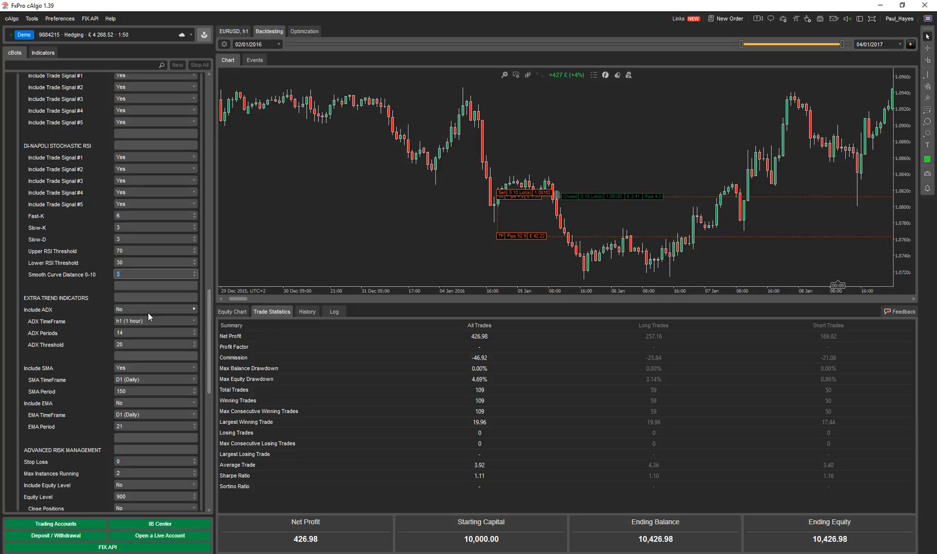
{"action": "mouse_move", "coordinate": [139, 324]}
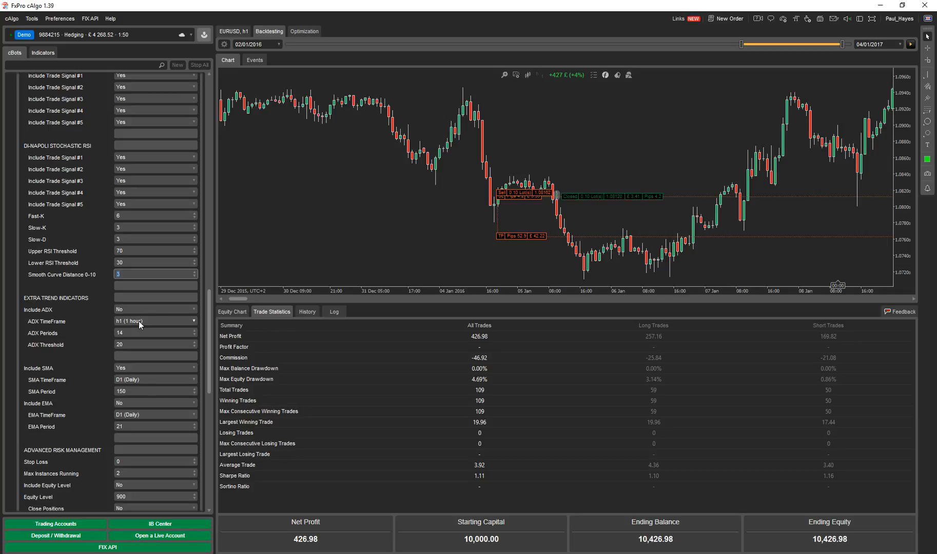
{"action": "left_click", "coordinate": [154, 321]}
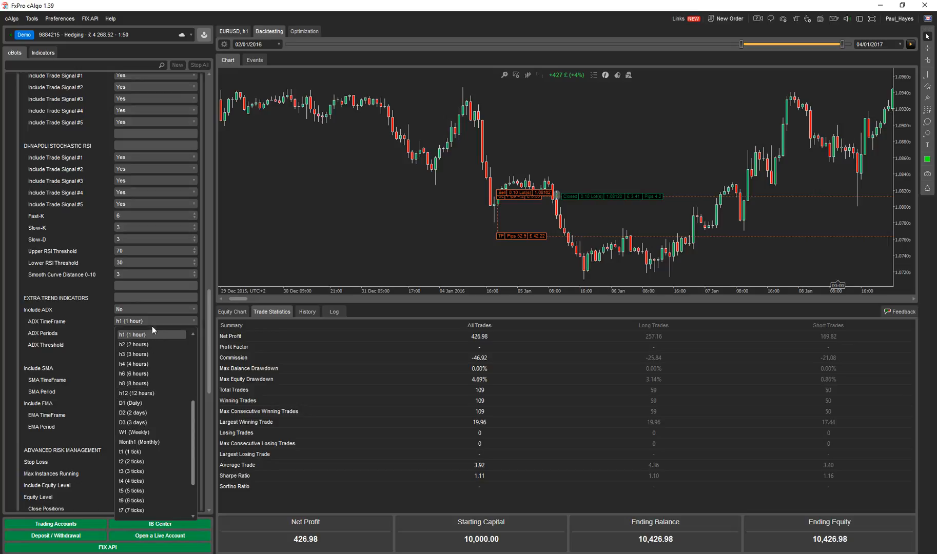
{"action": "left_click", "coordinate": [128, 322]}
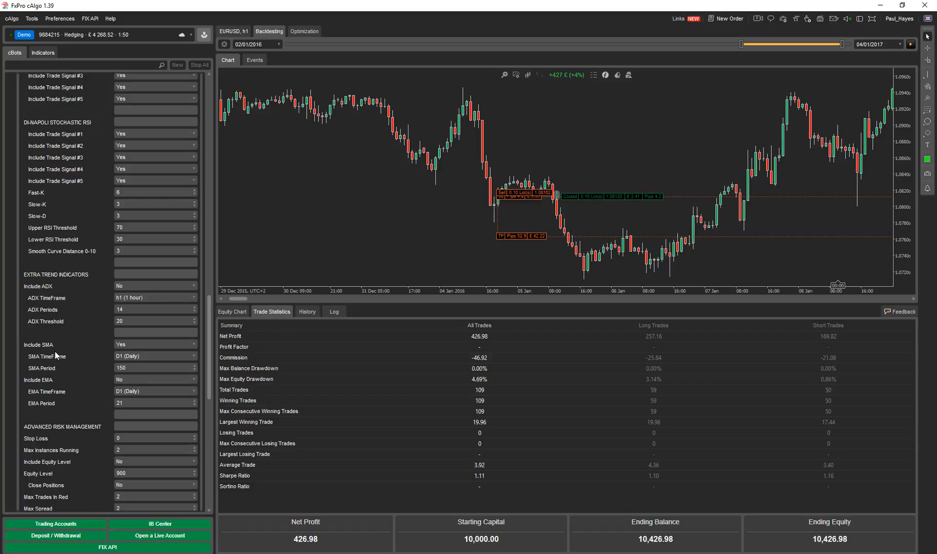
{"action": "mouse_move", "coordinate": [76, 379]}
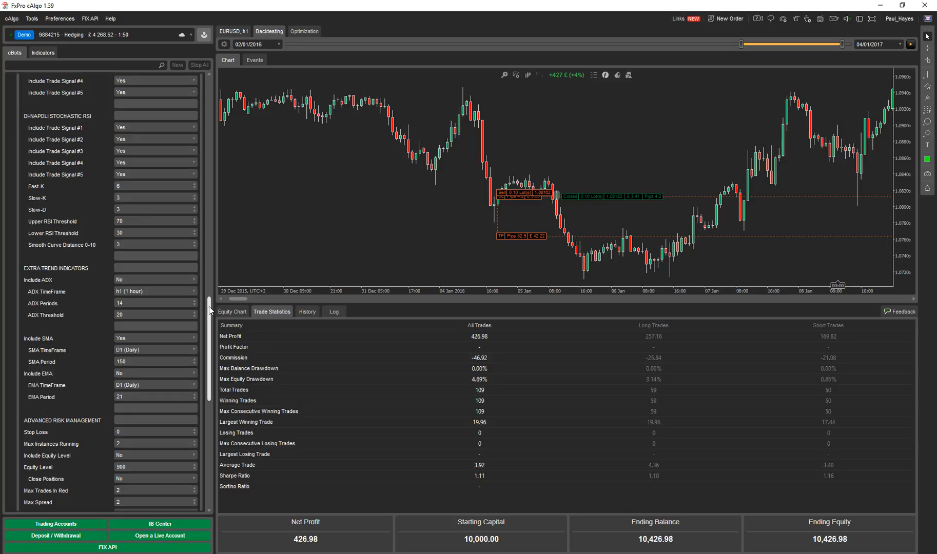
Step: Under Advanced Risk Management set Pause At News Release to Yes, keeping Close Positions at No
{"action": "scroll", "scroll_direction": "down", "scroll_amount": 3}
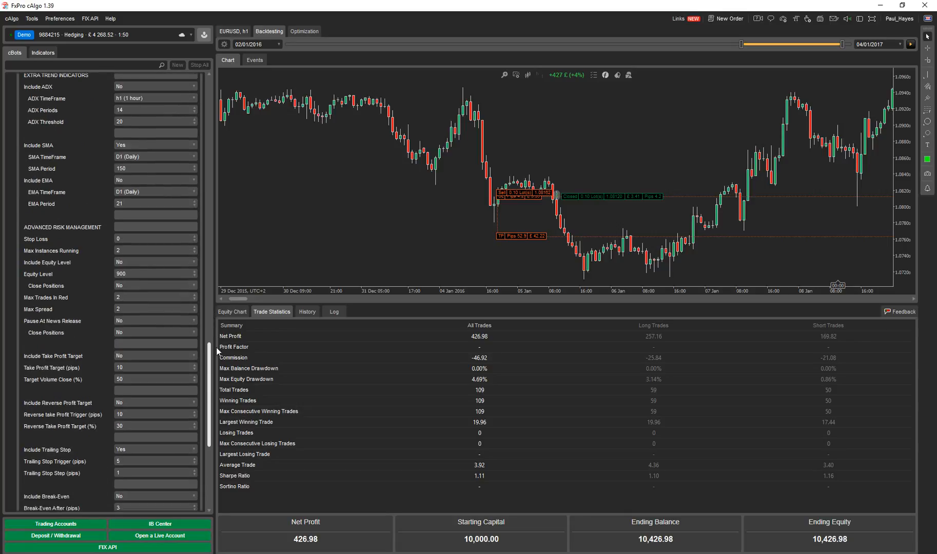
{"action": "scroll", "scroll_direction": "up", "scroll_amount": 3}
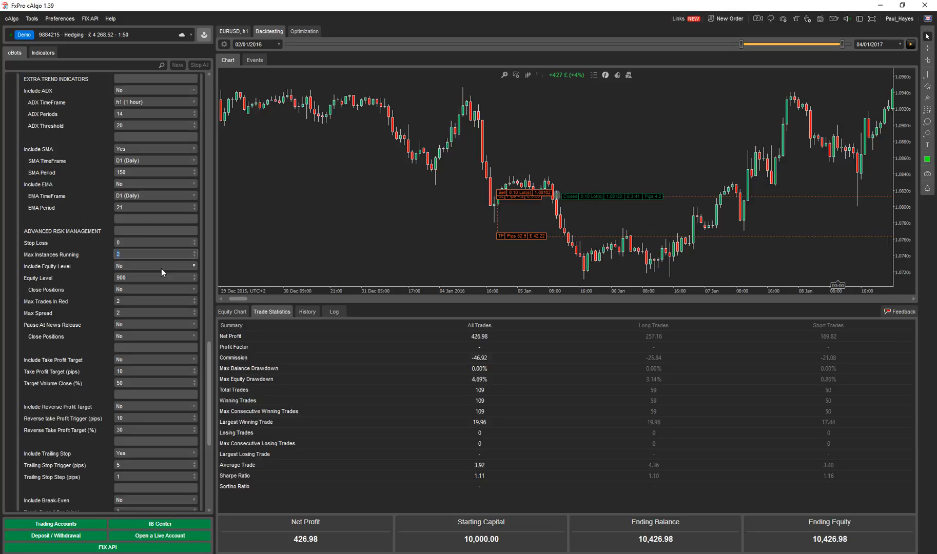
{"action": "mouse_move", "coordinate": [138, 271]}
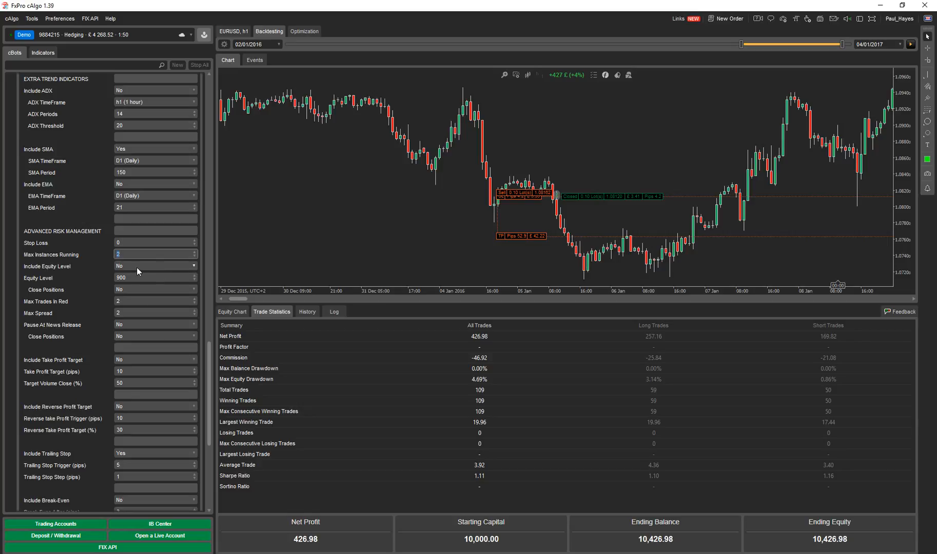
{"action": "left_click", "coordinate": [155, 278]}
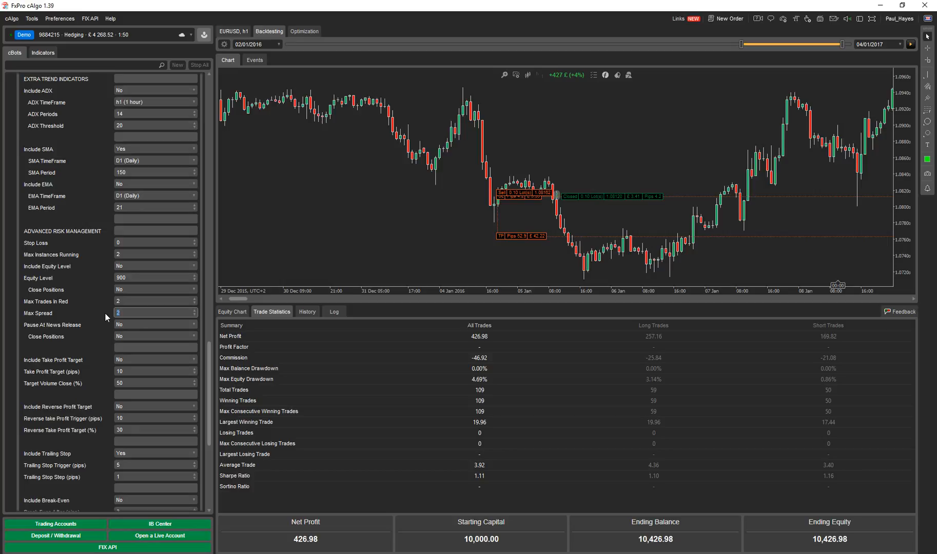
{"action": "mouse_move", "coordinate": [133, 329]}
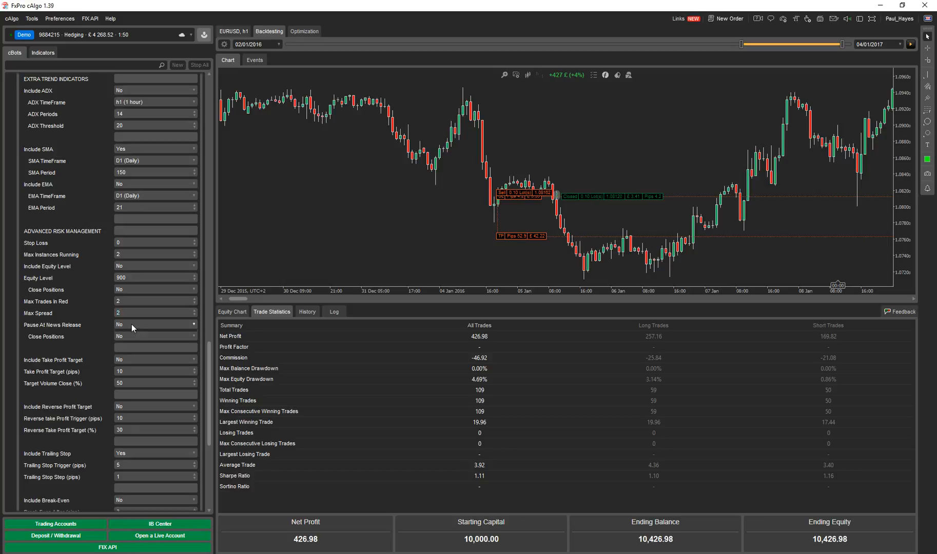
{"action": "left_click", "coordinate": [155, 324]}
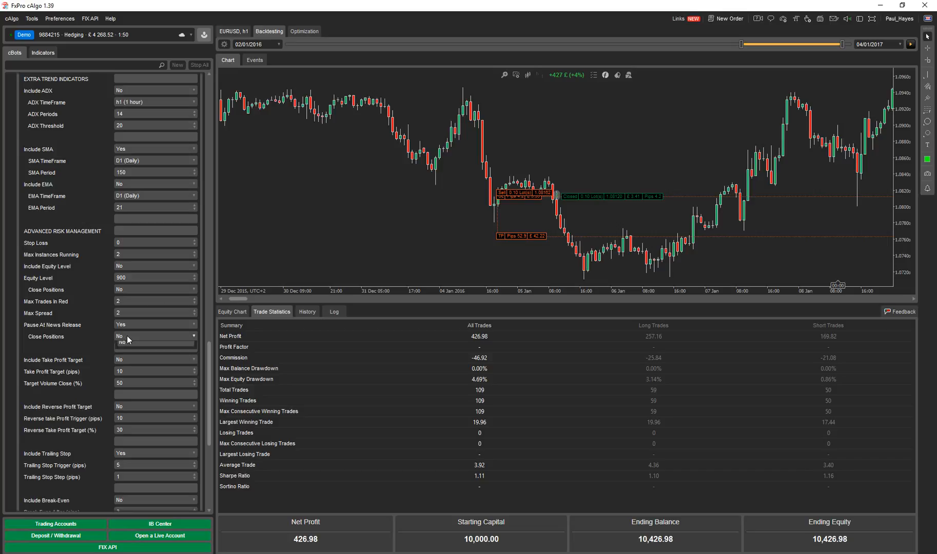
{"action": "left_click", "coordinate": [150, 335]}
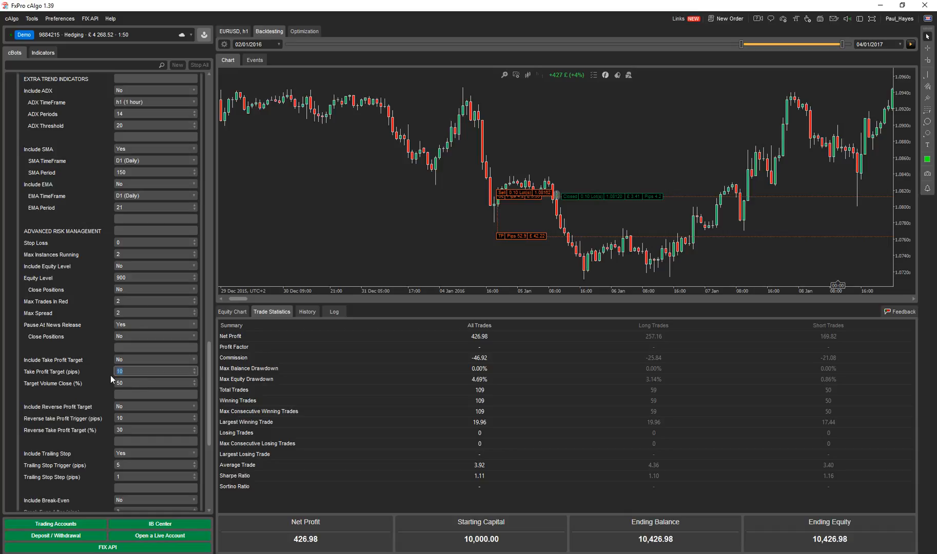
{"action": "left_click", "coordinate": [155, 383]}
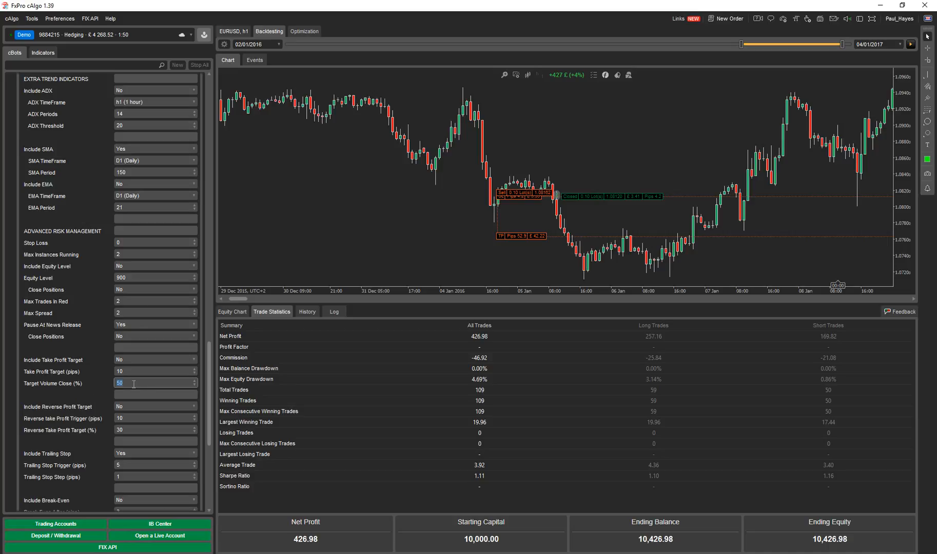
{"action": "scroll", "scroll_direction": "down", "scroll_amount": 3}
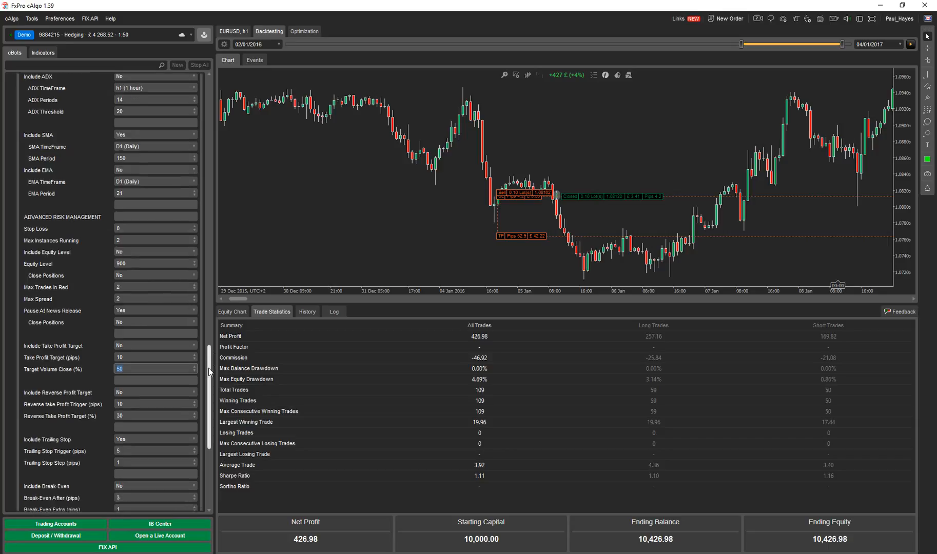
{"action": "scroll", "scroll_direction": "down", "scroll_amount": 3}
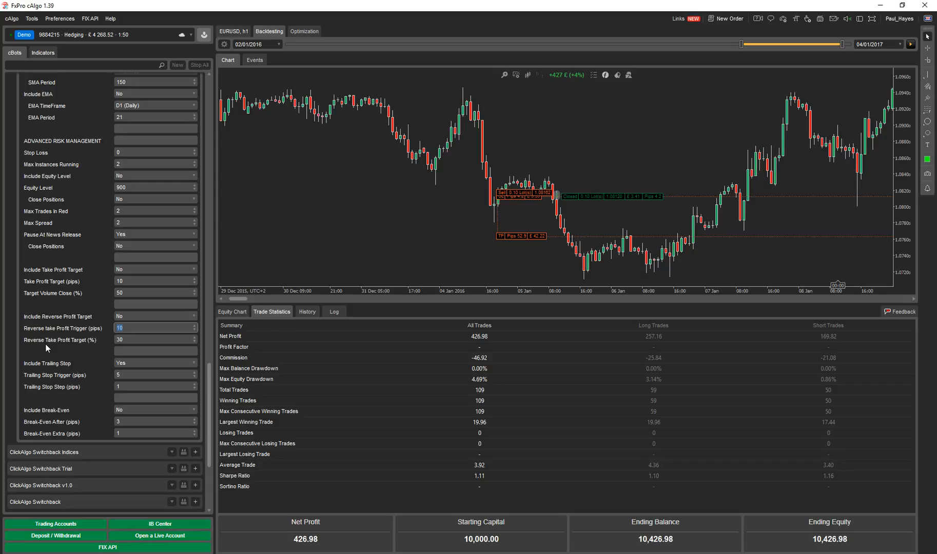
{"action": "left_click", "coordinate": [127, 329]}
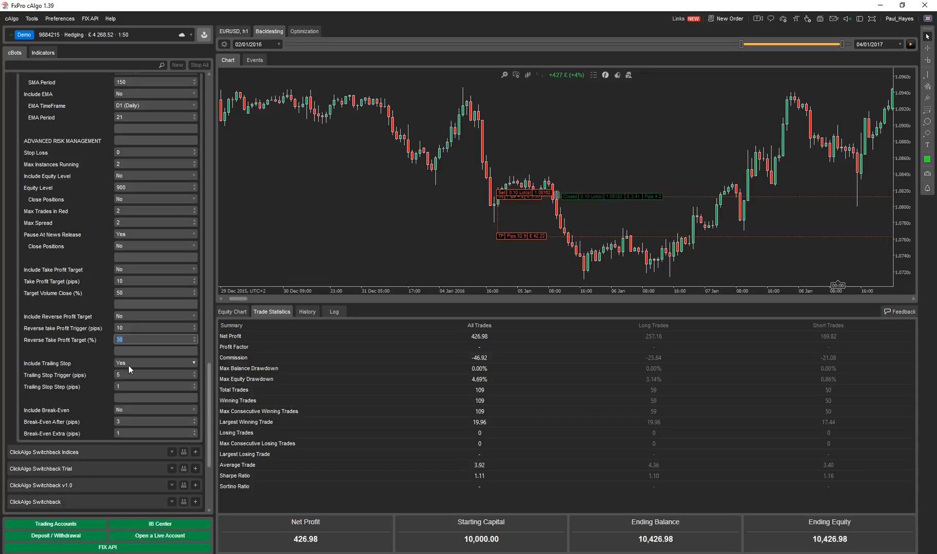
{"action": "mouse_move", "coordinate": [84, 421]}
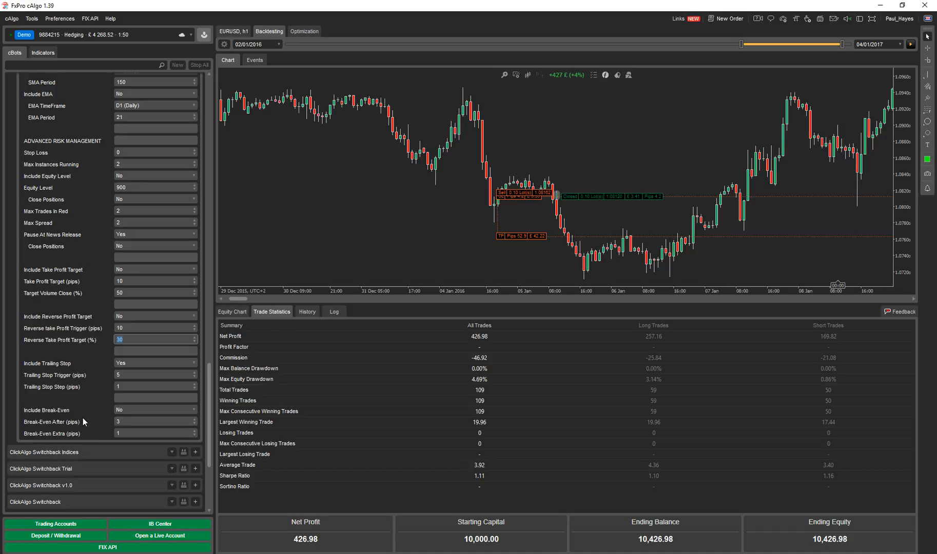
{"action": "scroll", "scroll_direction": "up", "scroll_amount": 3}
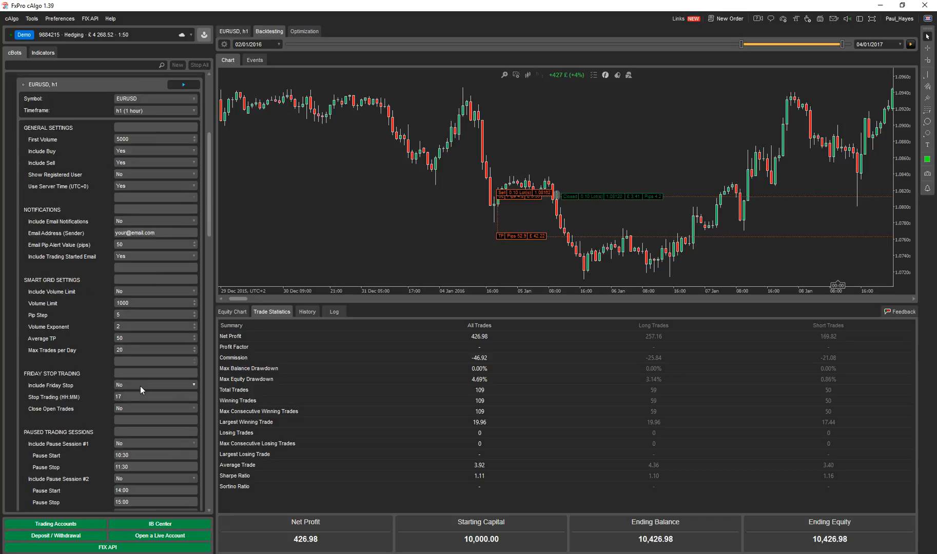
{"action": "mouse_move", "coordinate": [140, 389]}
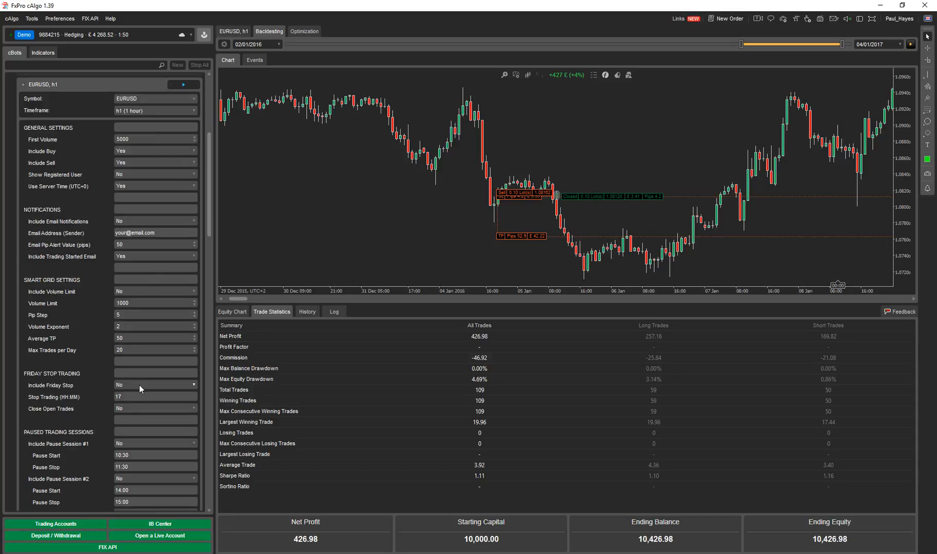
{"action": "mouse_move", "coordinate": [404, 355]}
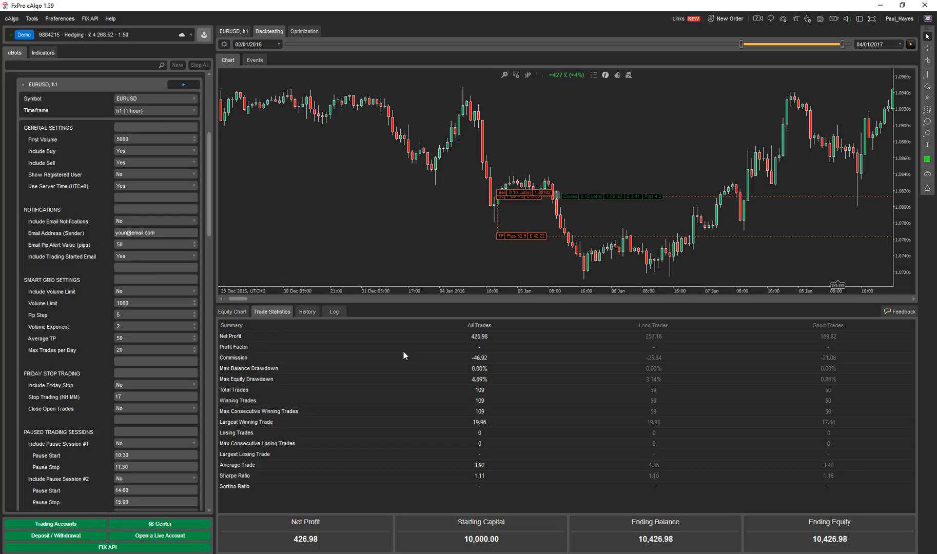
{"action": "mouse_move", "coordinate": [213, 198]}
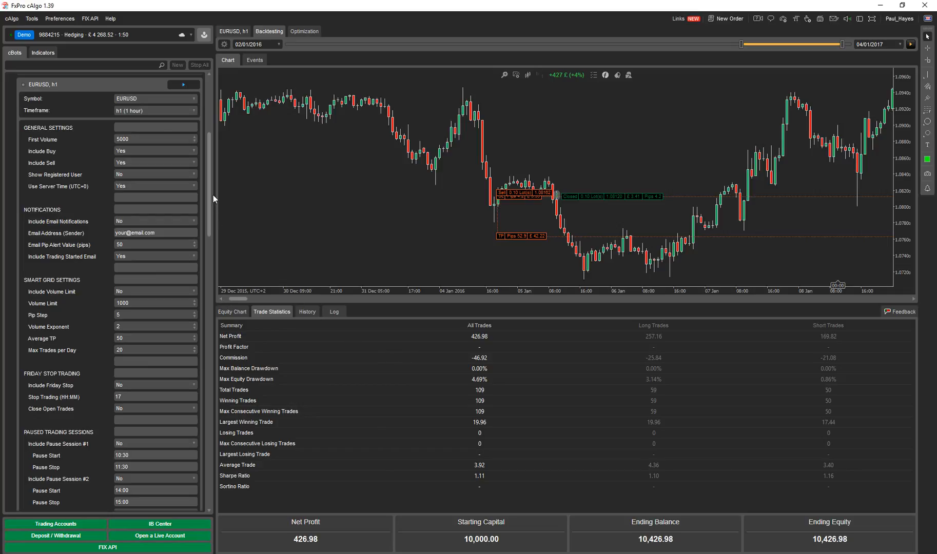
{"action": "mouse_move", "coordinate": [484, 387]}
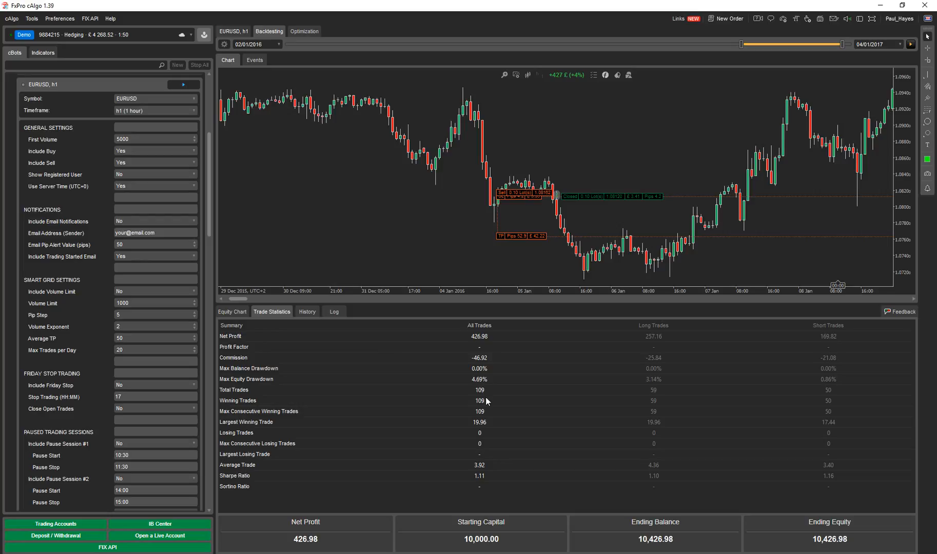
{"action": "mouse_move", "coordinate": [571, 145]}
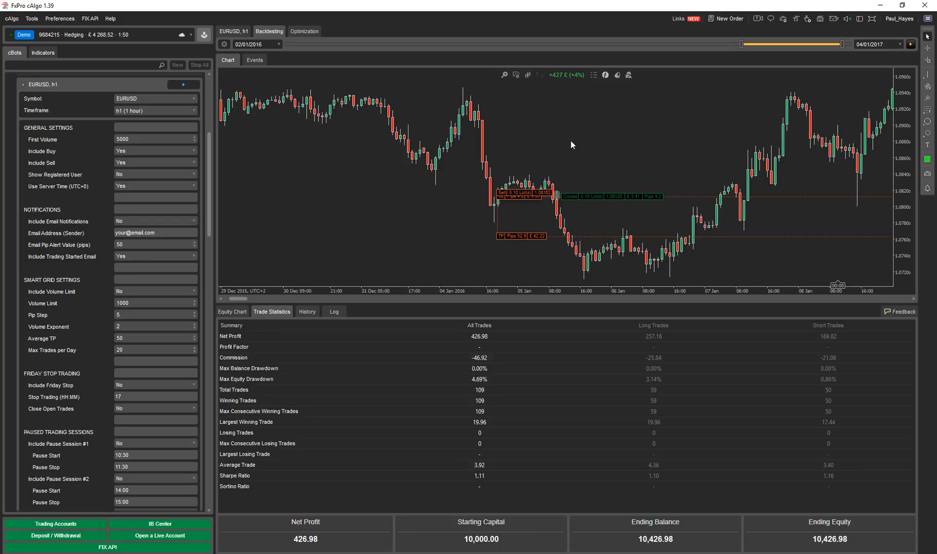
{"action": "mouse_move", "coordinate": [320, 508]}
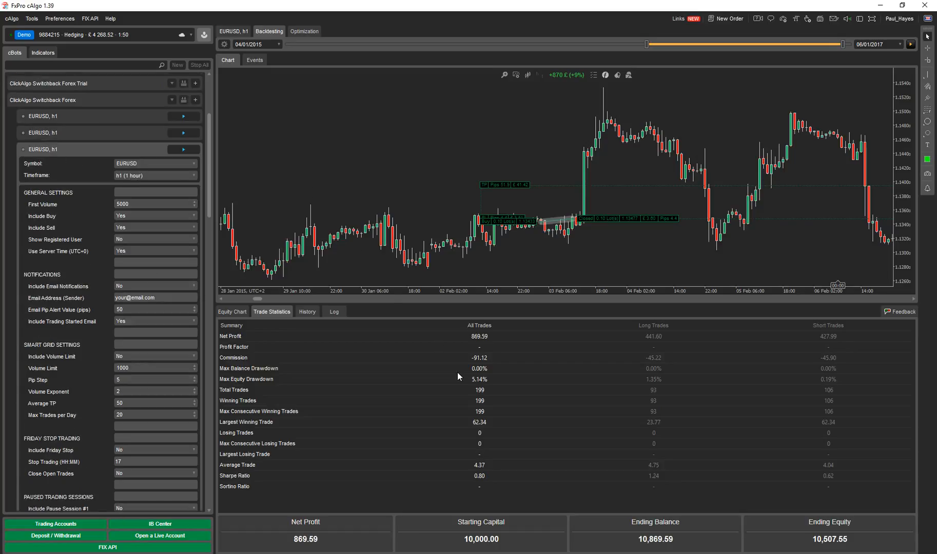
{"action": "mouse_move", "coordinate": [484, 385]}
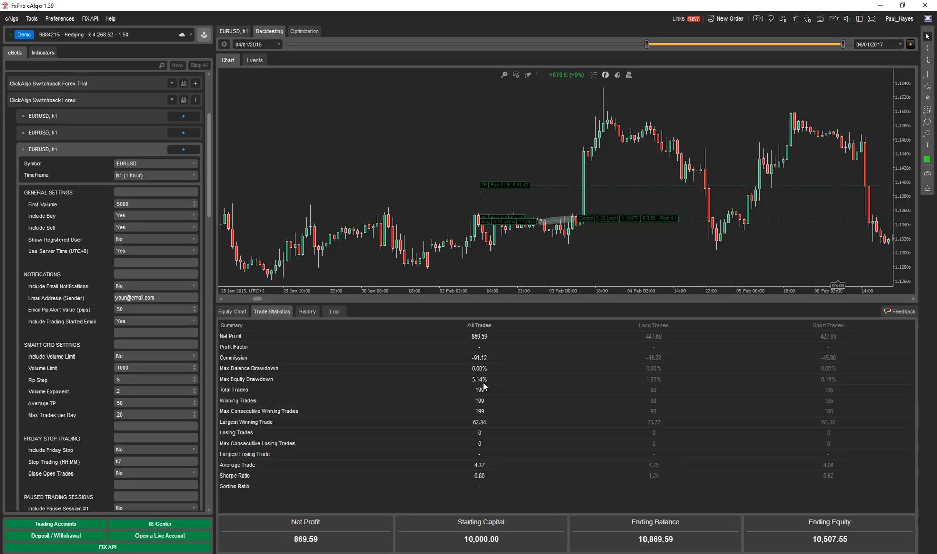
{"action": "mouse_move", "coordinate": [273, 195]}
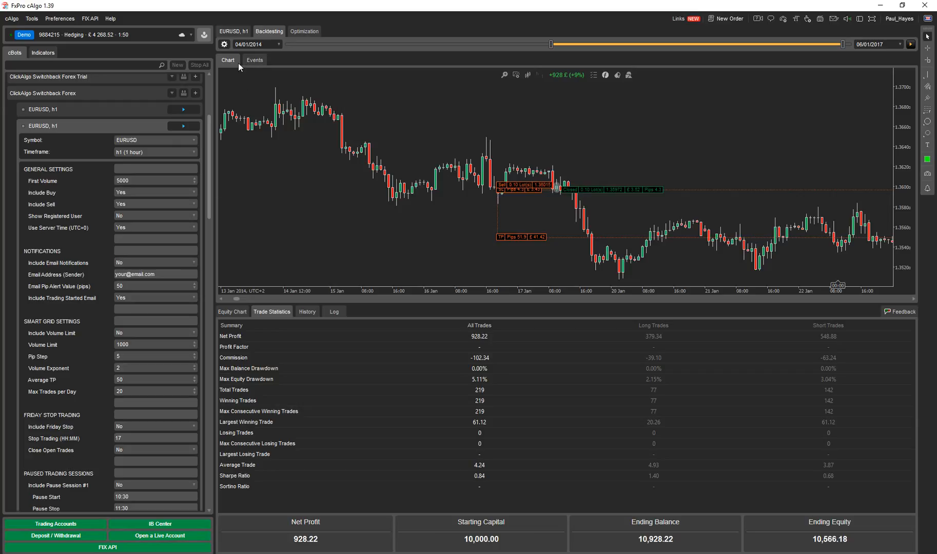
{"action": "mouse_move", "coordinate": [303, 259]}
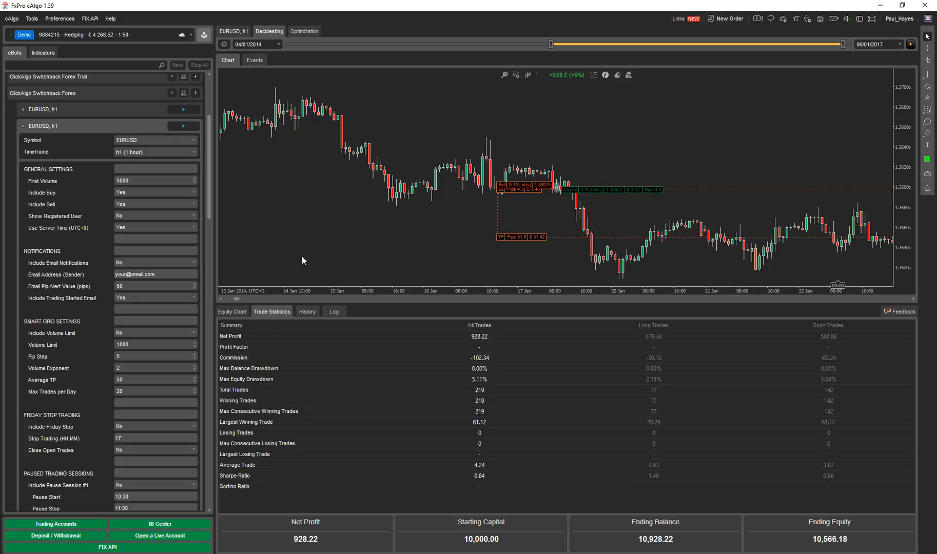
{"action": "mouse_move", "coordinate": [484, 337]}
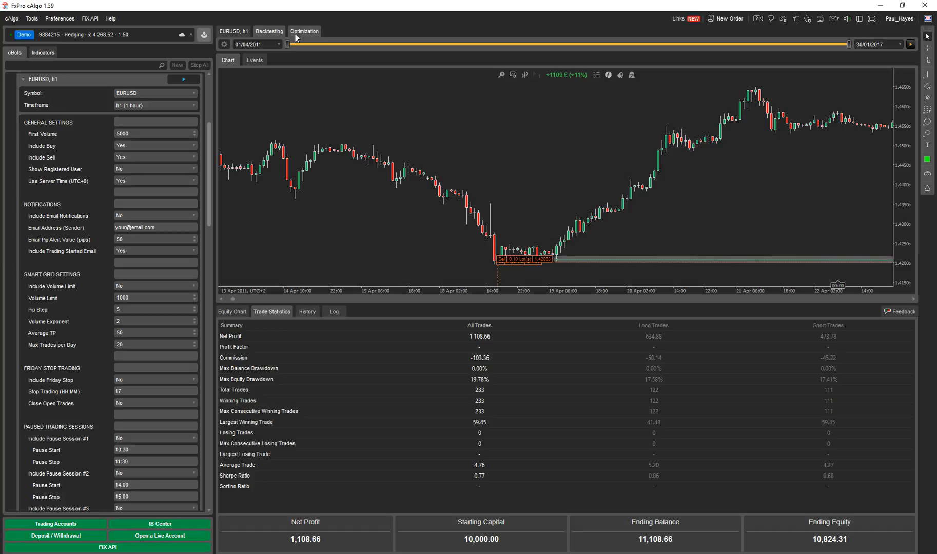
{"action": "mouse_move", "coordinate": [593, 368]}
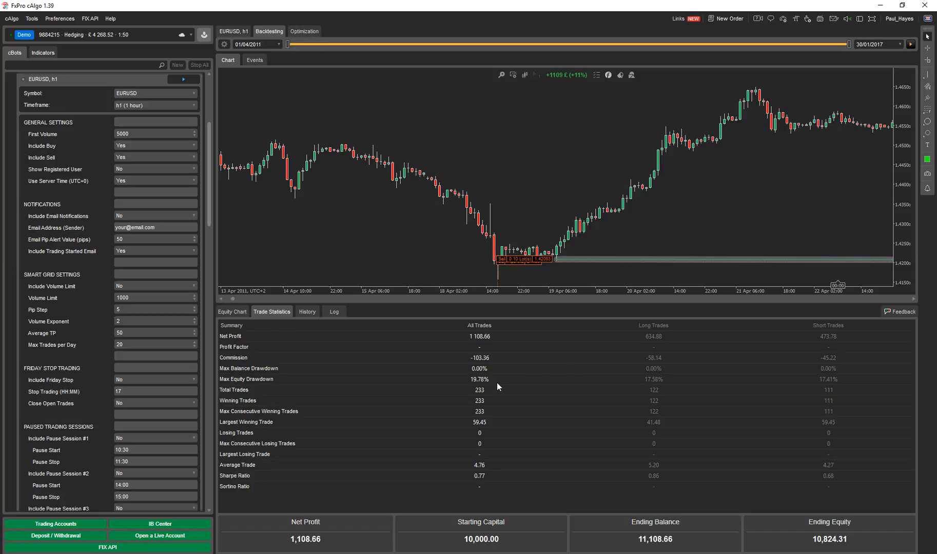
{"action": "mouse_move", "coordinate": [405, 339]}
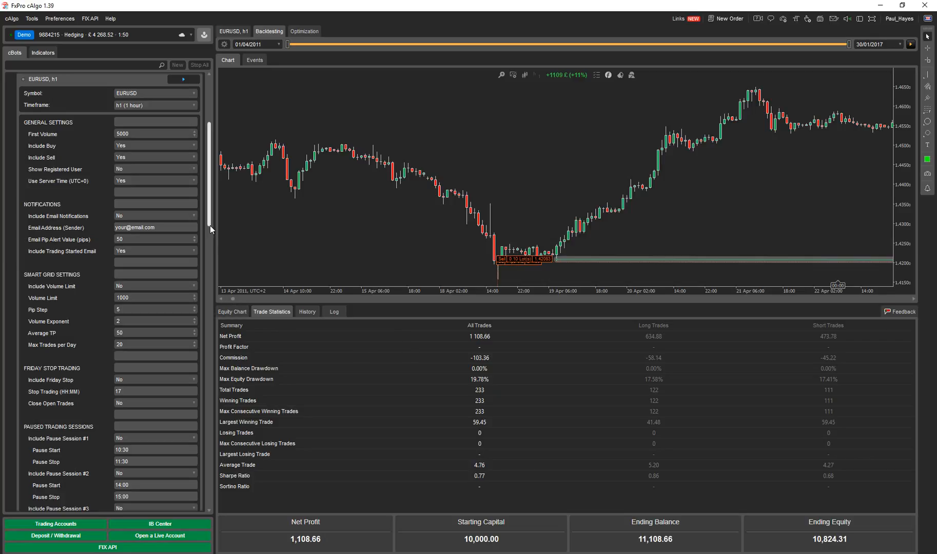
Step: Scroll the 2016 EURUSD h1 run's parameter panel to its General Settings
{"action": "scroll", "scroll_direction": "down", "scroll_amount": 3}
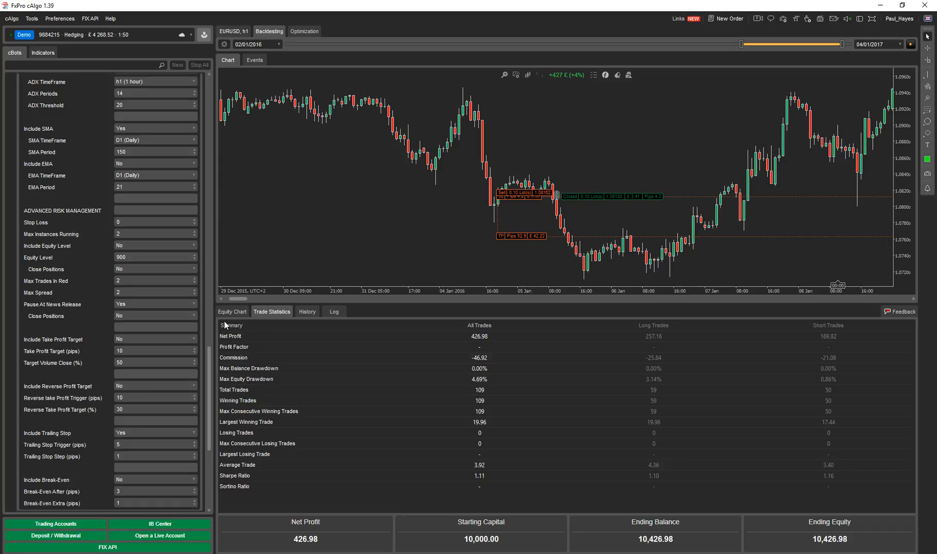
{"action": "mouse_move", "coordinate": [212, 342]}
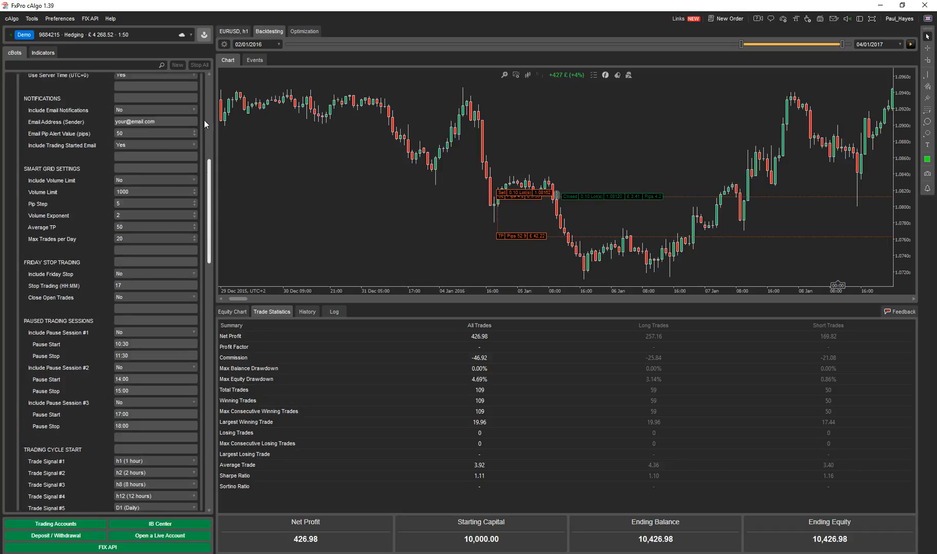
{"action": "scroll", "scroll_direction": "up", "scroll_amount": 3}
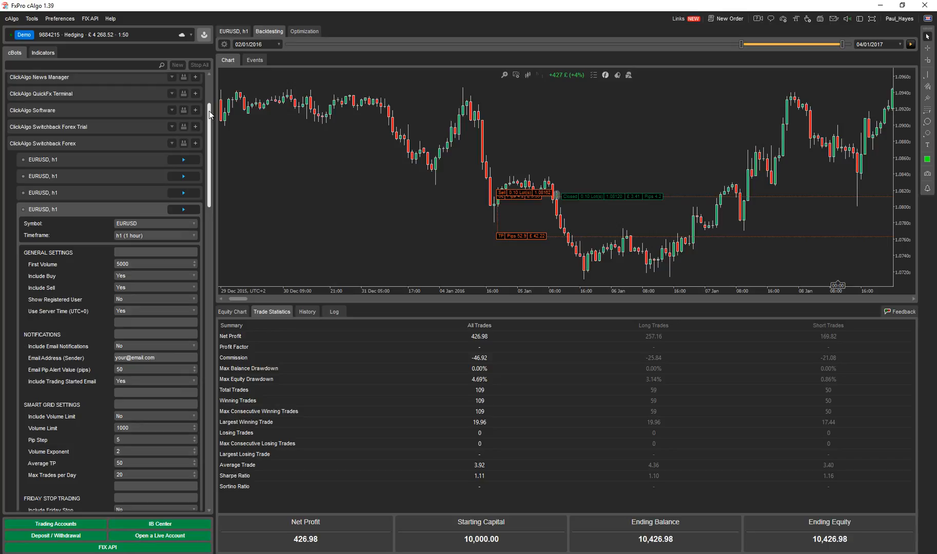
{"action": "scroll", "scroll_direction": "down", "scroll_amount": 3}
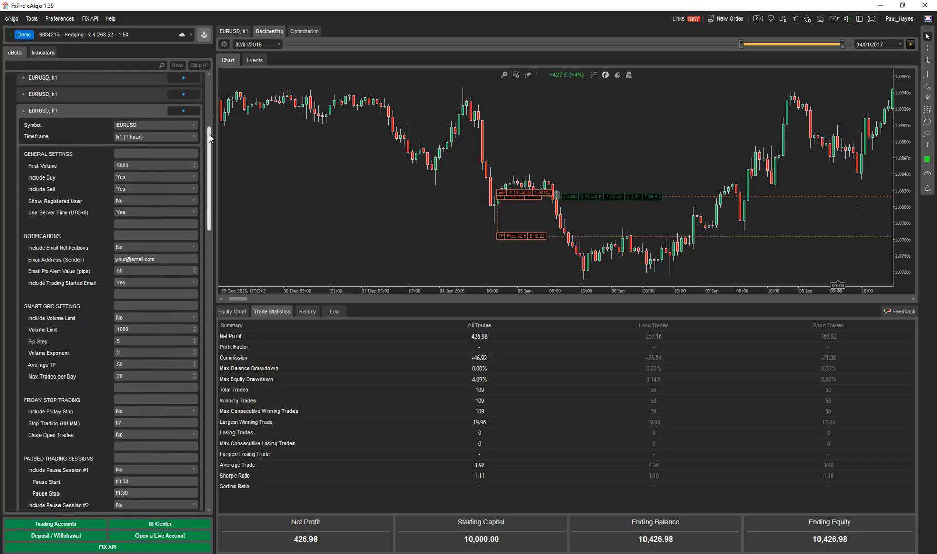